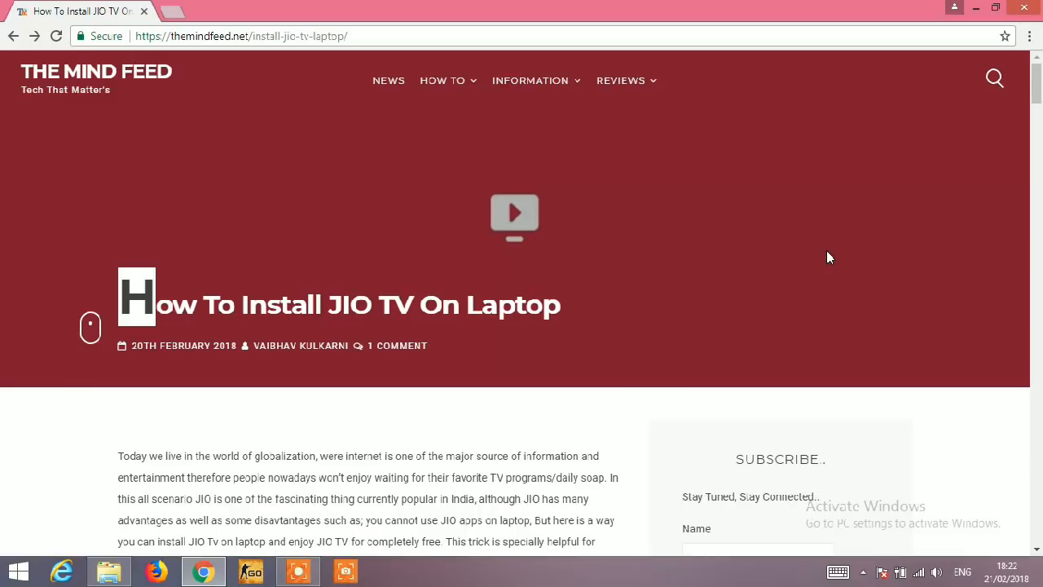
pyautogui.moveTo(832, 250)
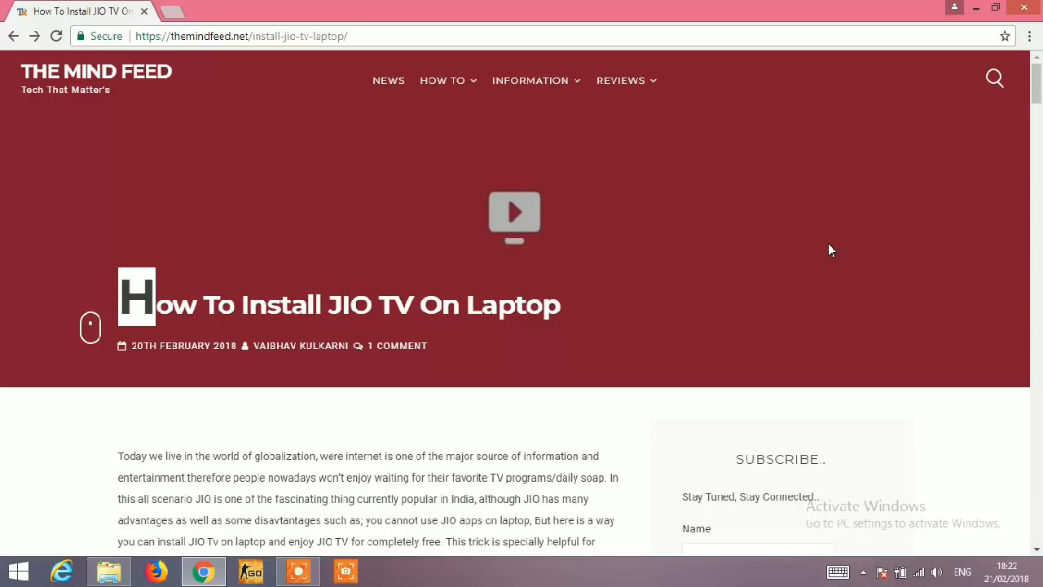
pyautogui.moveTo(819, 227)
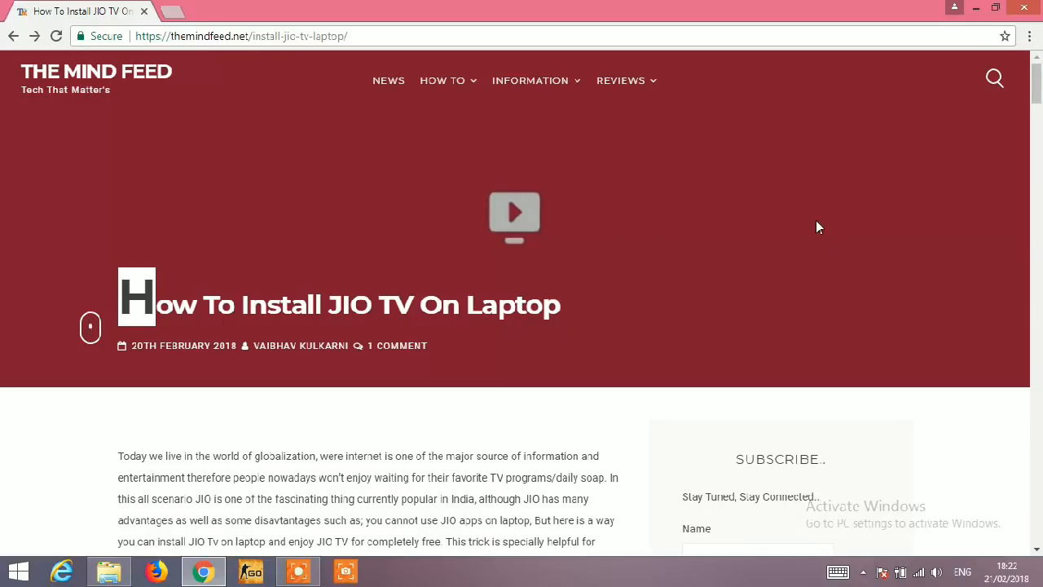
# - Scroll The Mind Feed article down to its JIO TV requirements and install steps
pyautogui.click(241, 36)
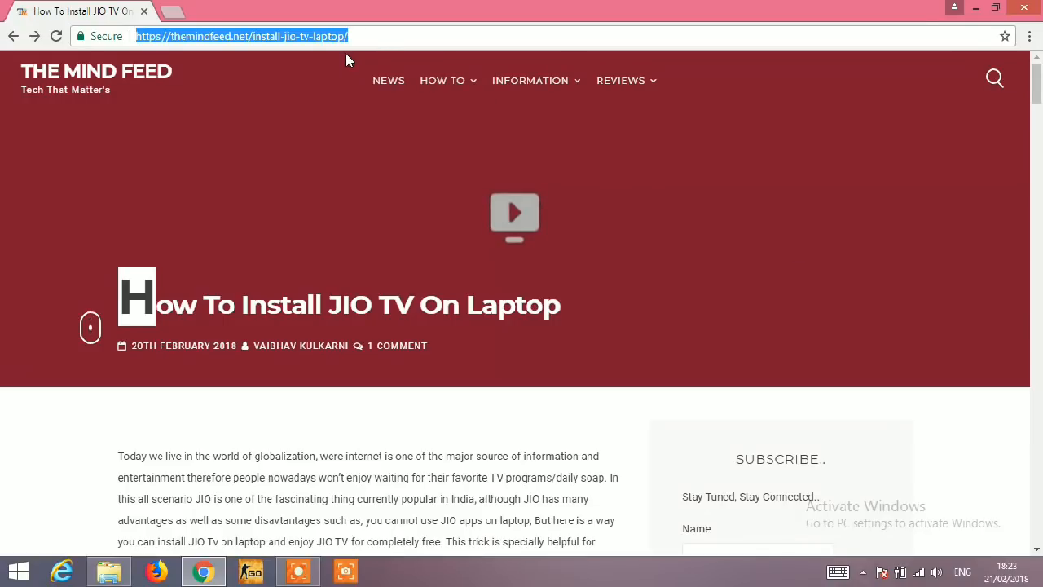
pyautogui.click(343, 77)
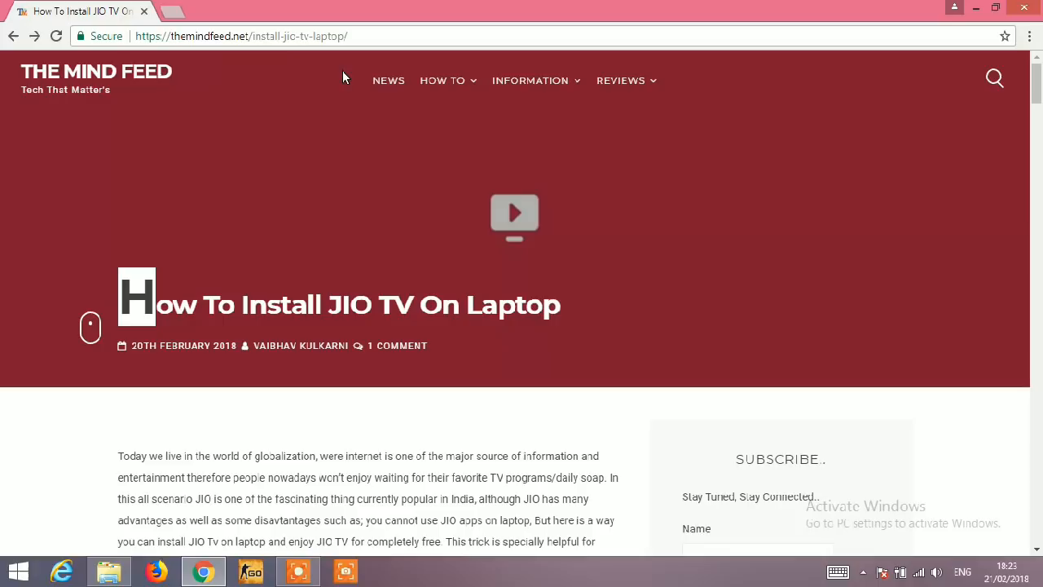
pyautogui.moveTo(392, 200)
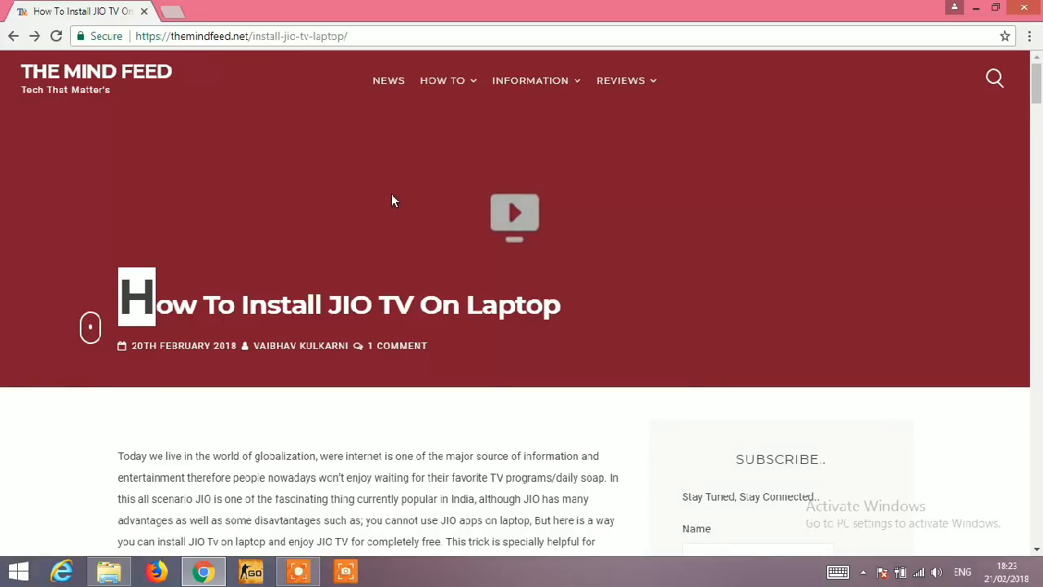
pyautogui.scroll(-3)
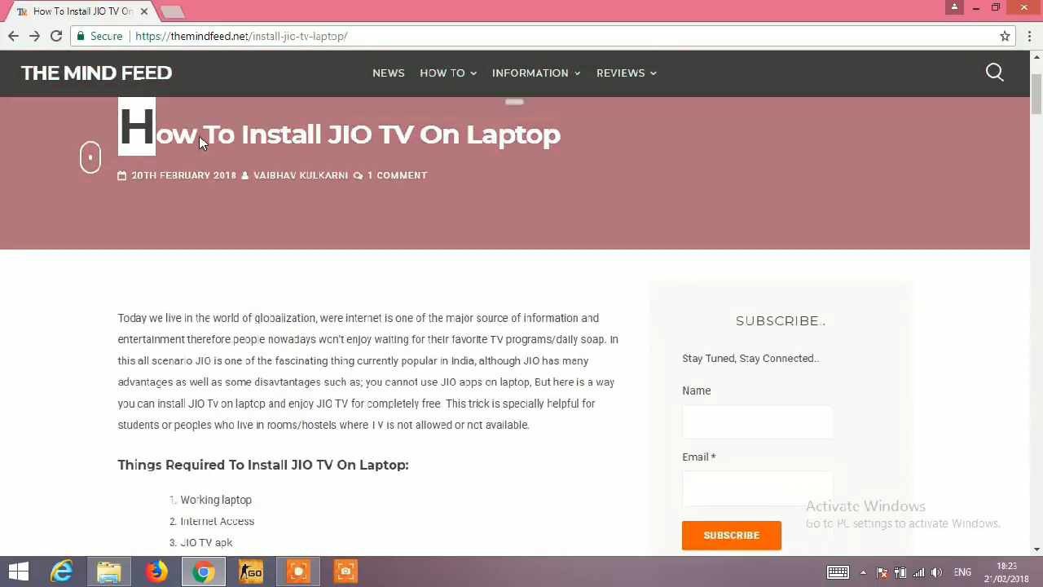
pyautogui.scroll(-3)
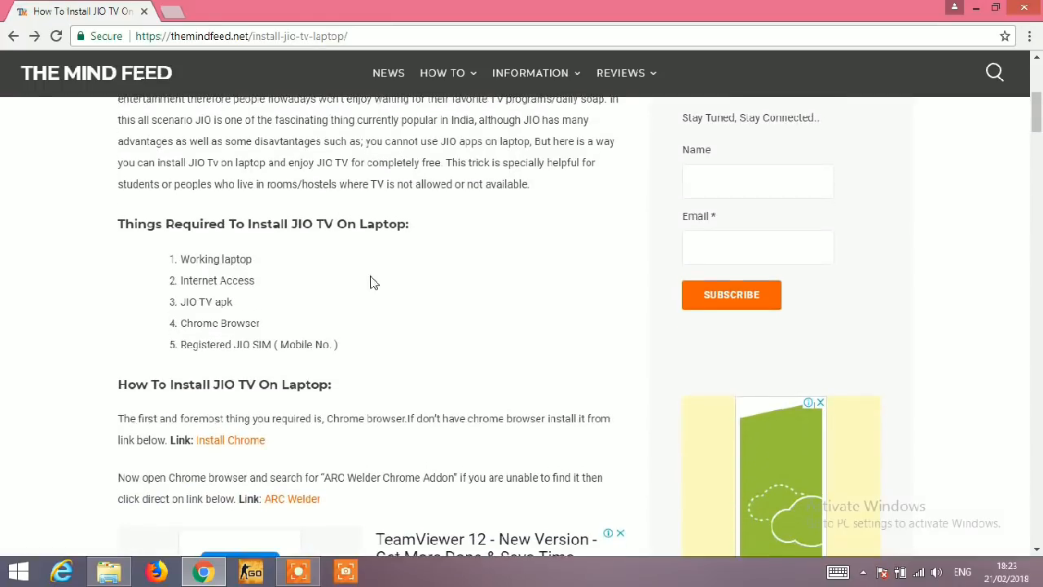
pyautogui.scroll(-3)
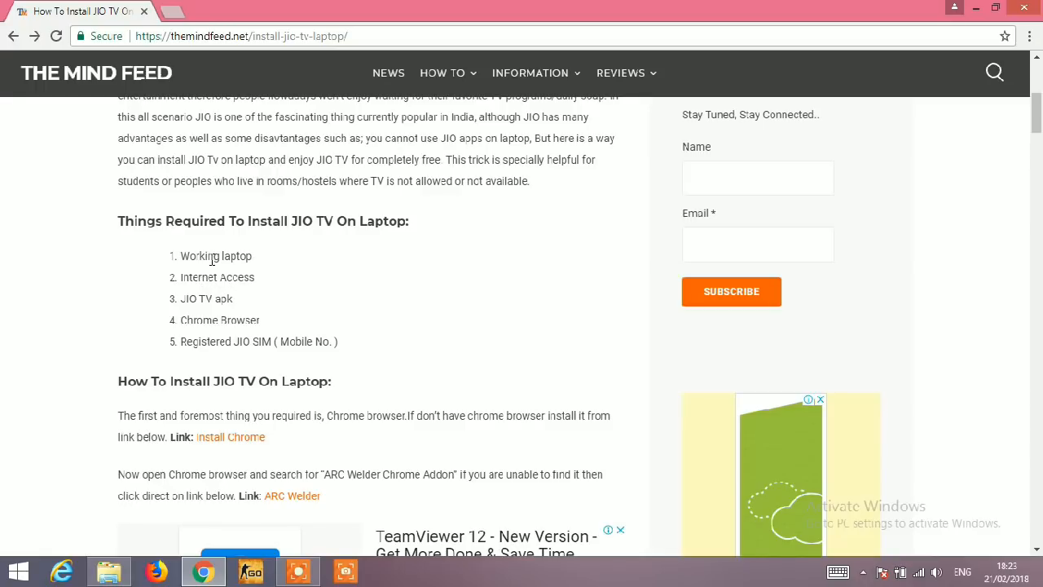
pyautogui.moveTo(174, 307)
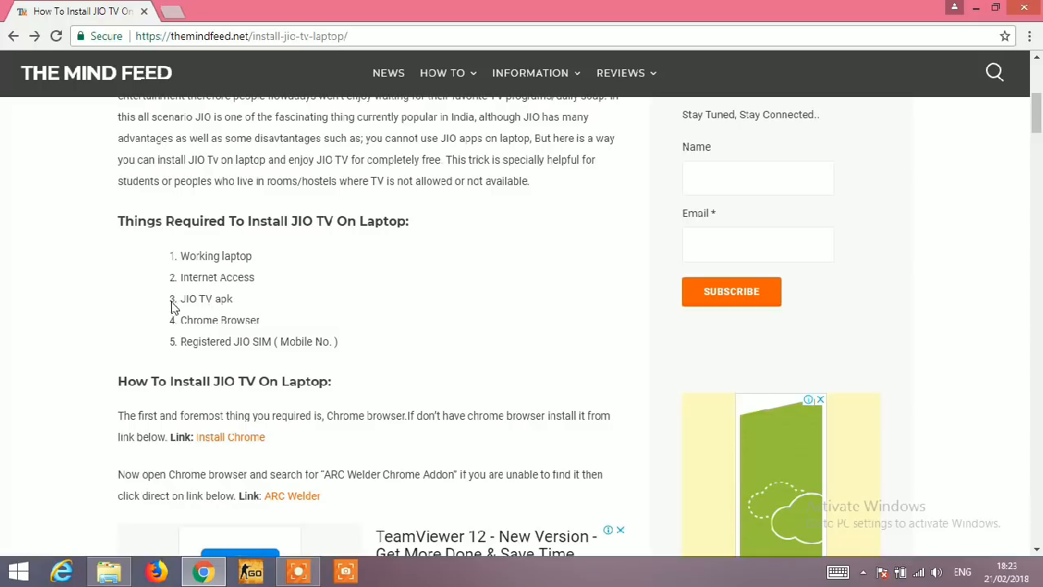
pyautogui.moveTo(233, 322)
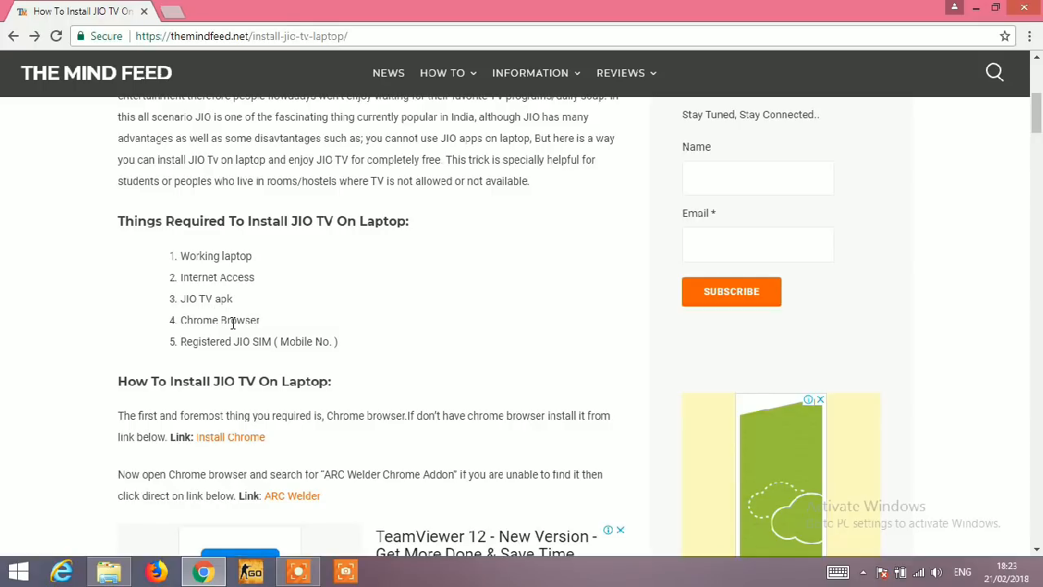
pyautogui.moveTo(311, 341)
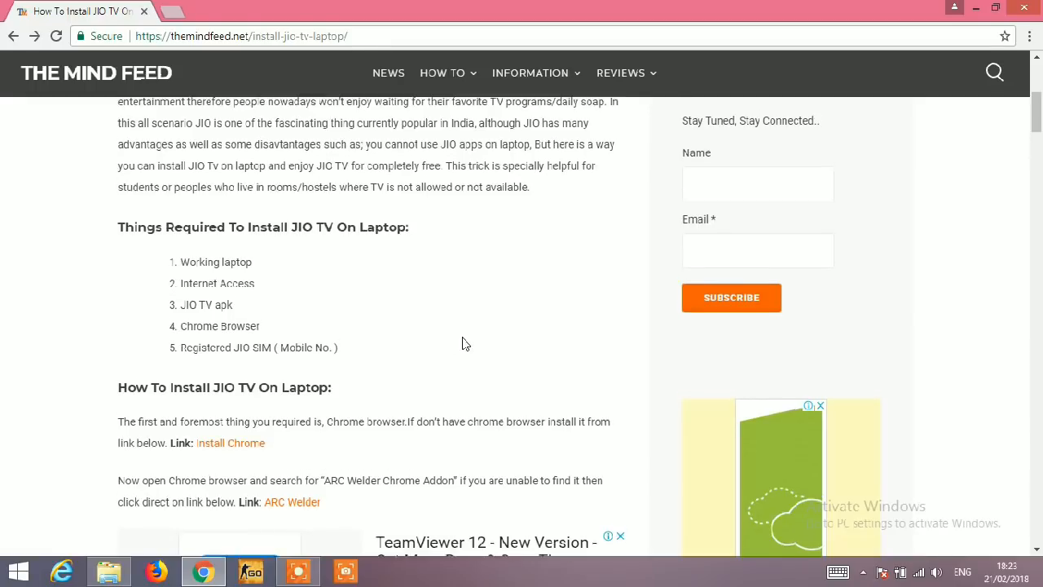
pyautogui.scroll(3)
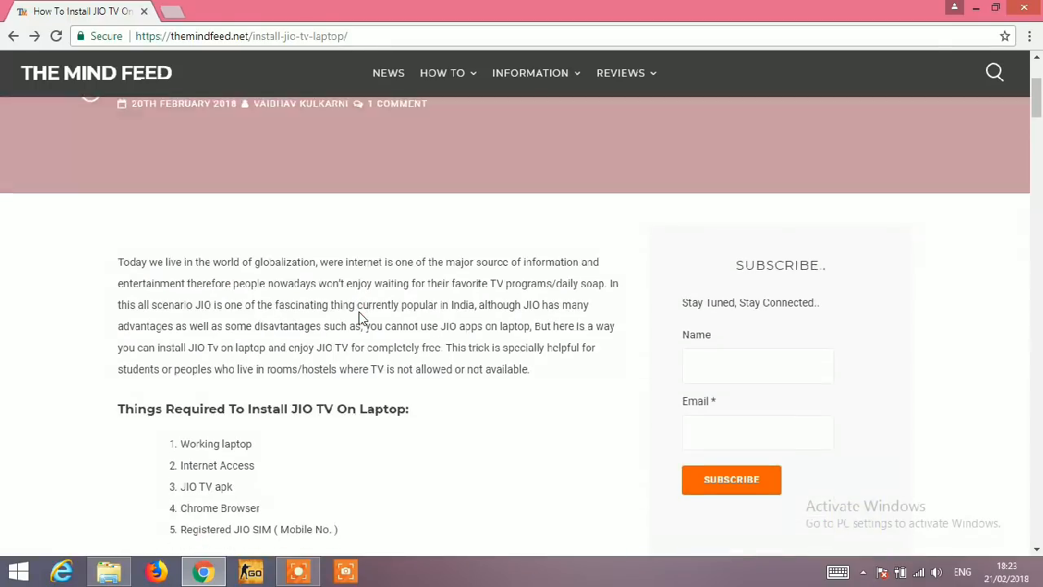
pyautogui.scroll(-3)
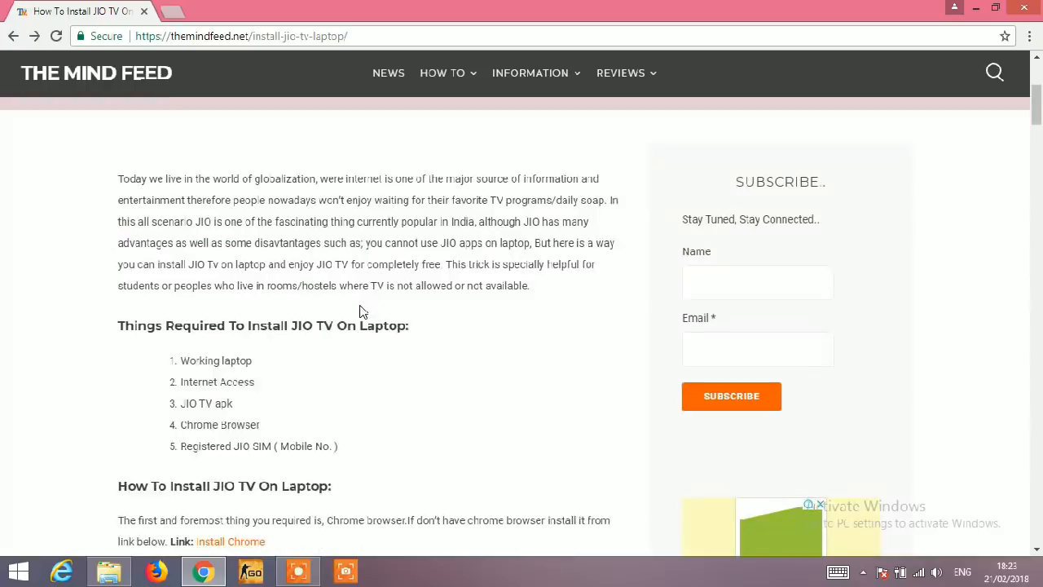
pyautogui.scroll(-3)
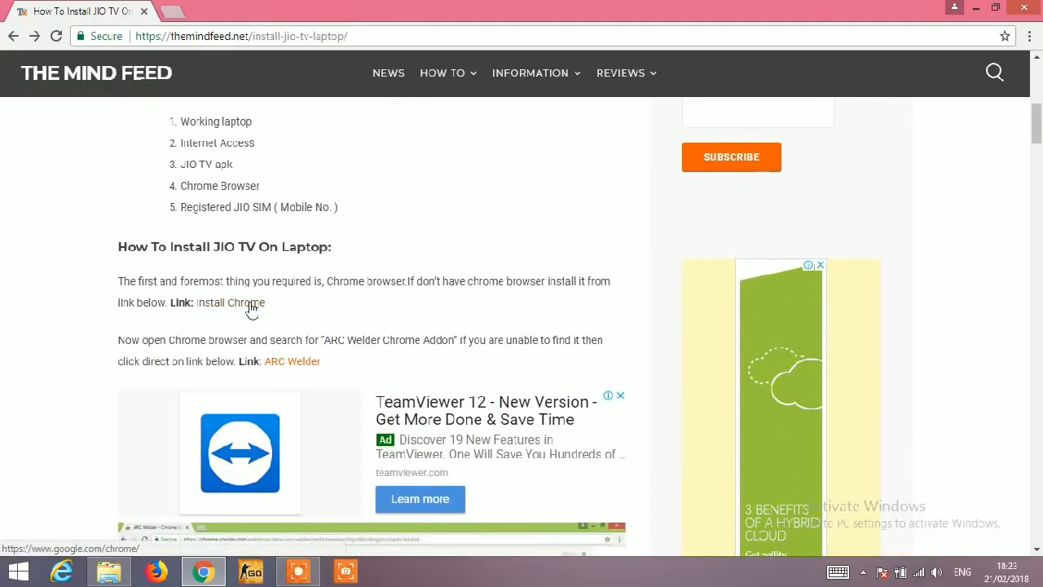
# - Open the article's Install Chrome link, then its ARC Welder Web Store link
pyautogui.click(230, 302)
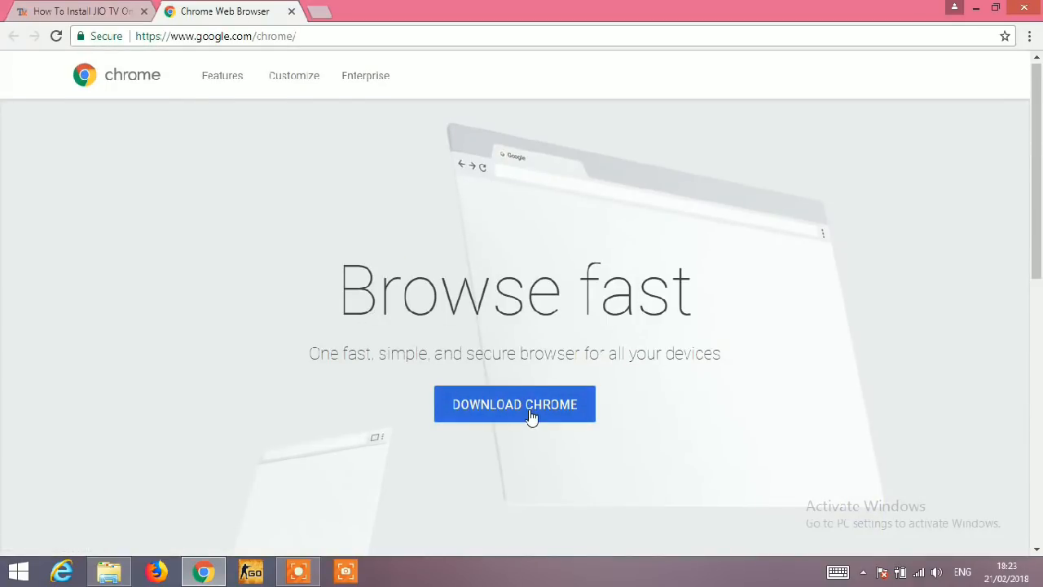
pyautogui.moveTo(536, 419)
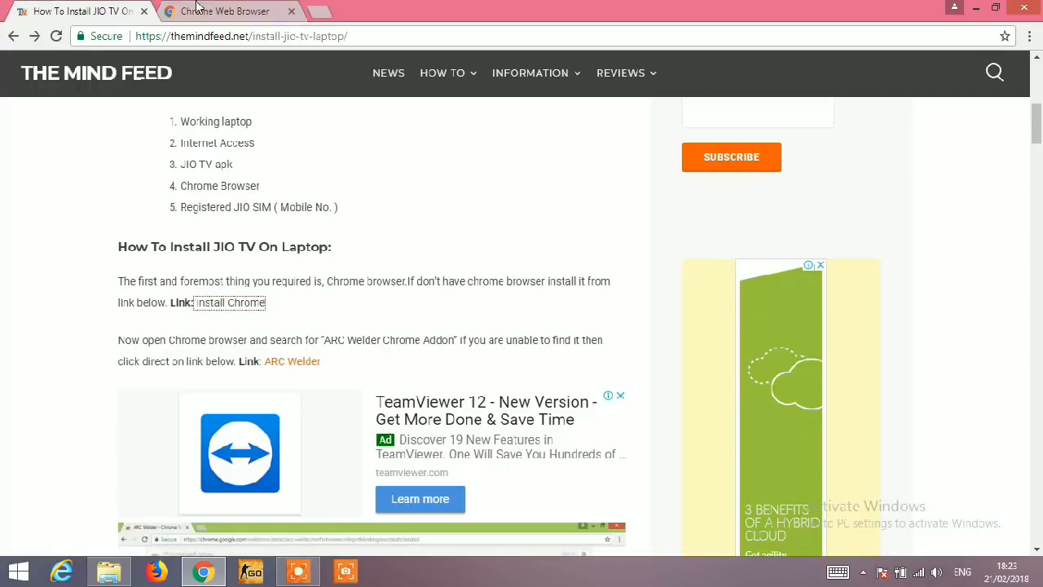
pyautogui.scroll(-3)
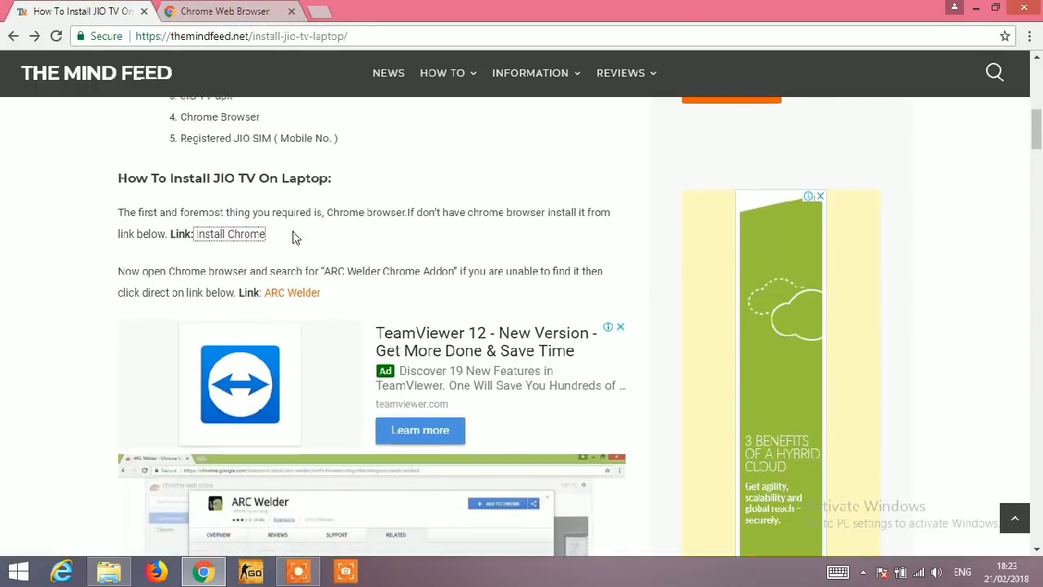
pyautogui.scroll(-3)
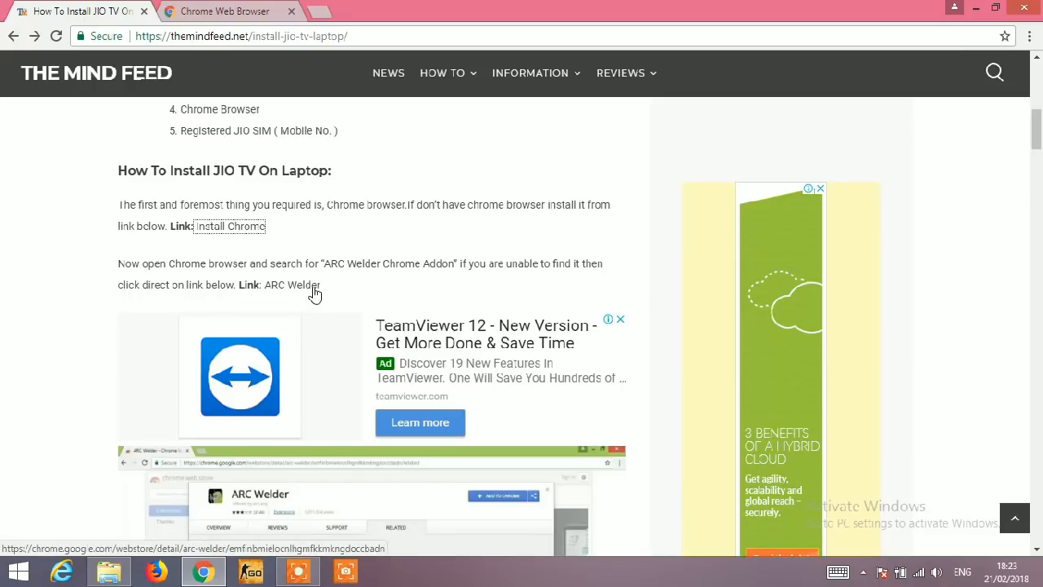
pyautogui.click(231, 225)
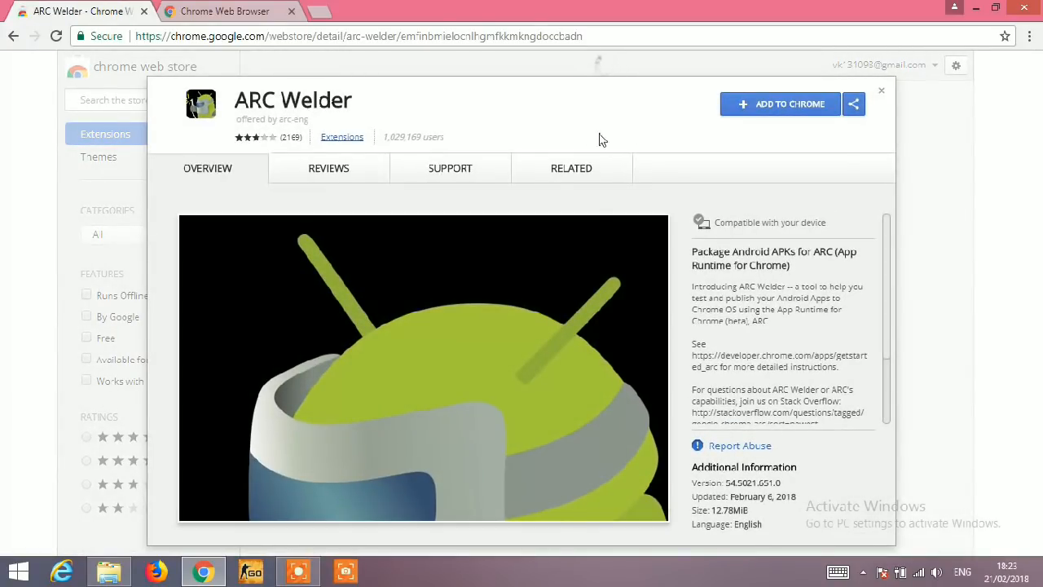
# - Add the ARC Welder extension to Chrome from its Web Store listing
pyautogui.click(779, 103)
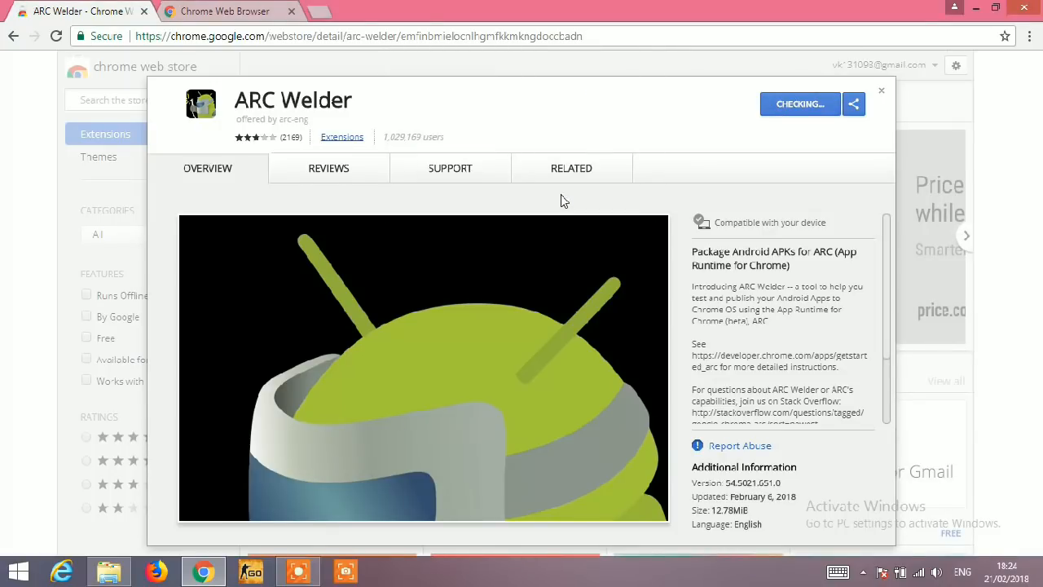
pyautogui.moveTo(453, 163)
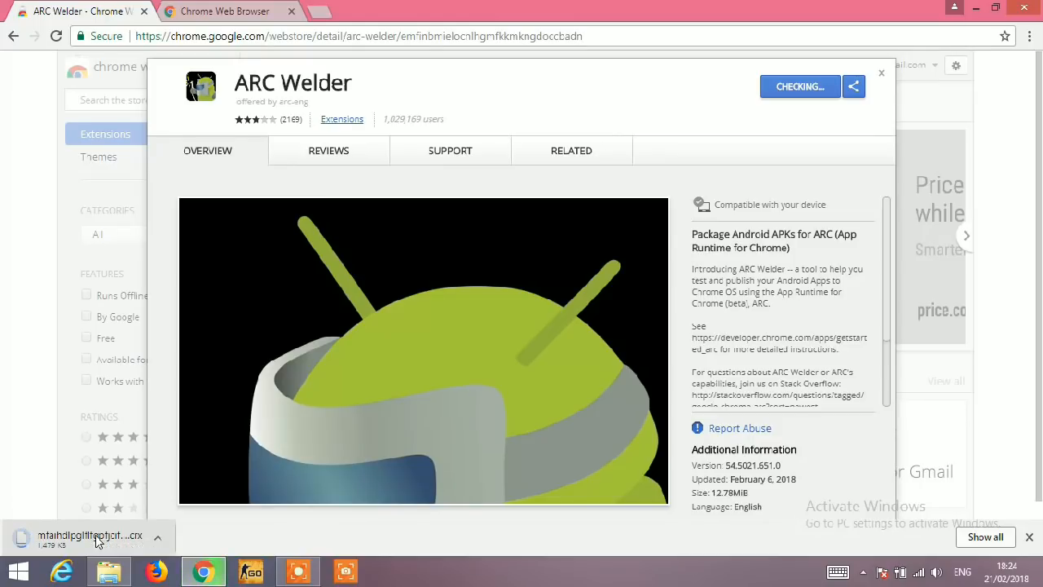
pyautogui.moveTo(339, 343)
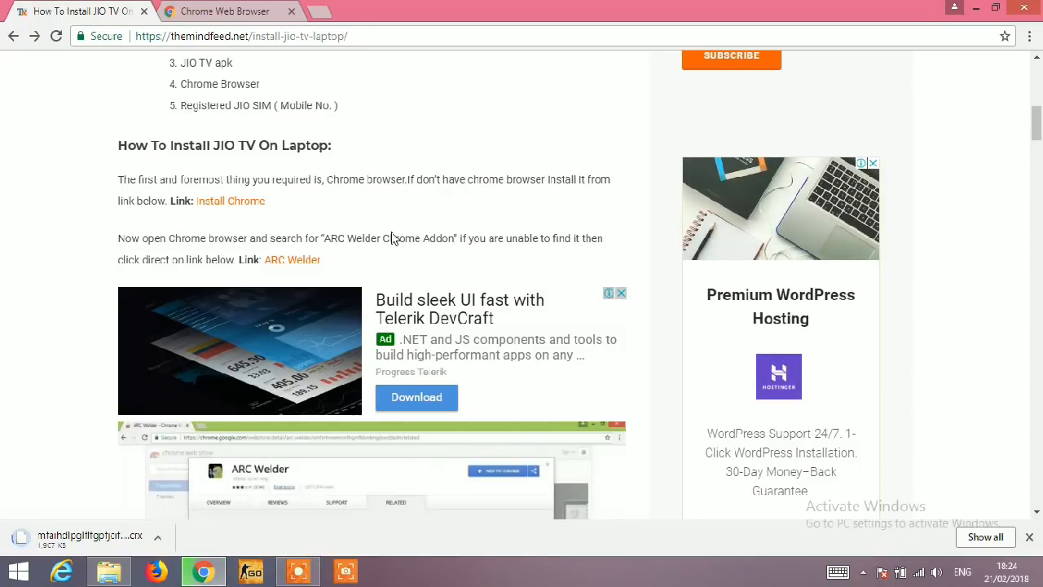
# - Search google.com for 'download jio tv apk' and open the APKPure JioTV result
pyautogui.scroll(-3)
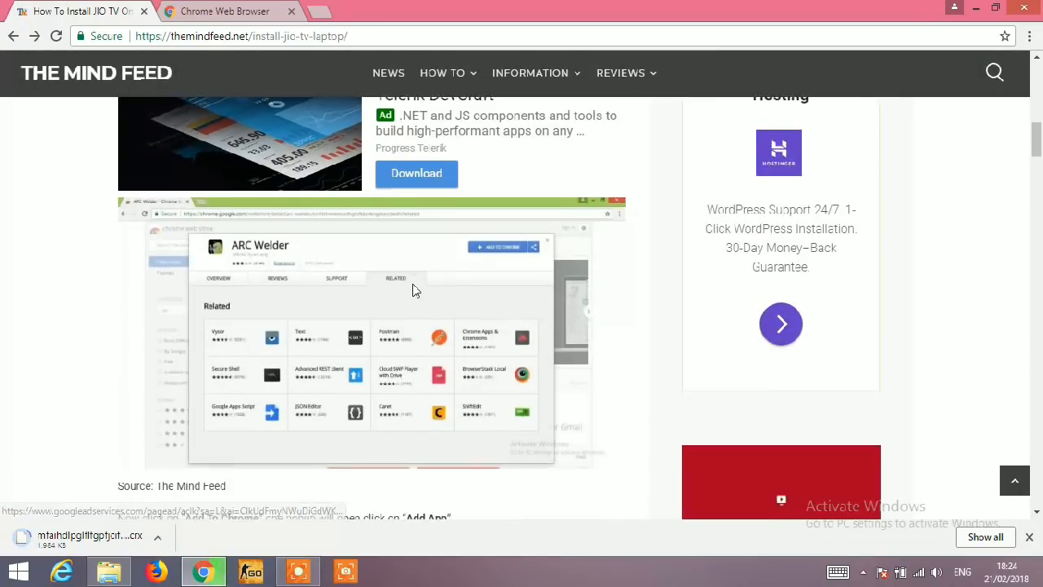
pyautogui.scroll(-3)
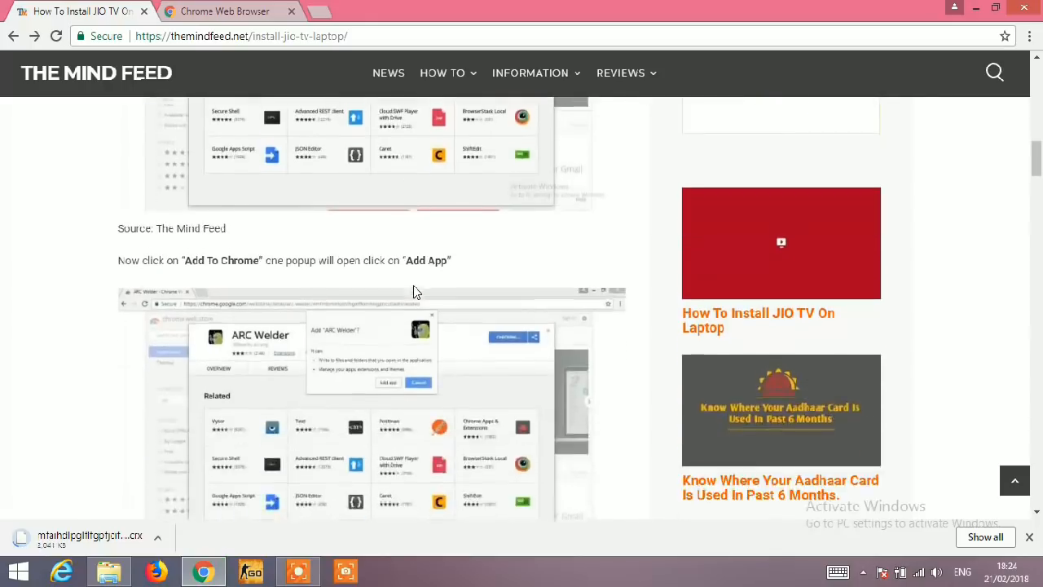
pyautogui.scroll(-3)
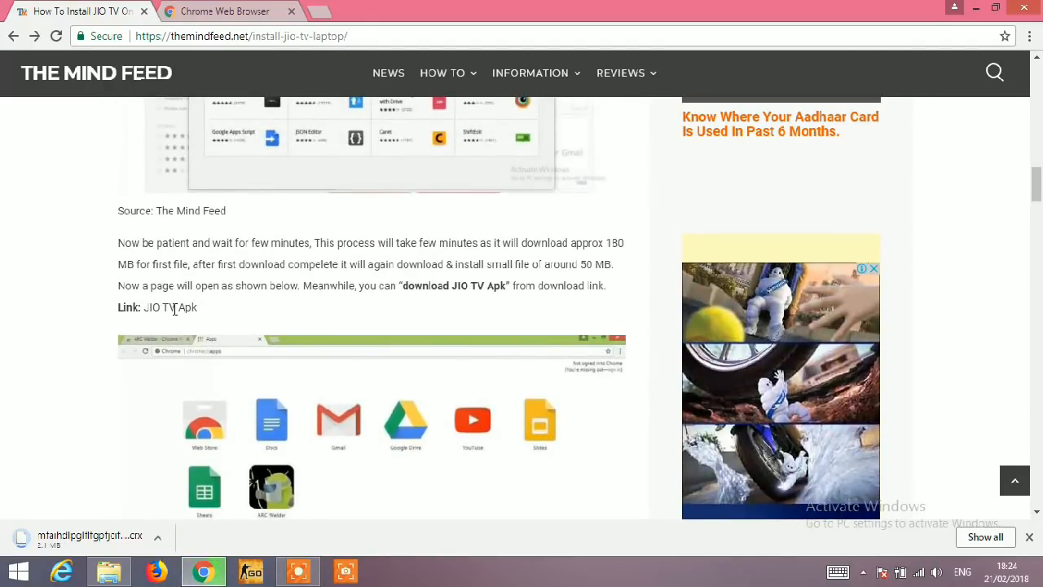
pyautogui.scroll(-3)
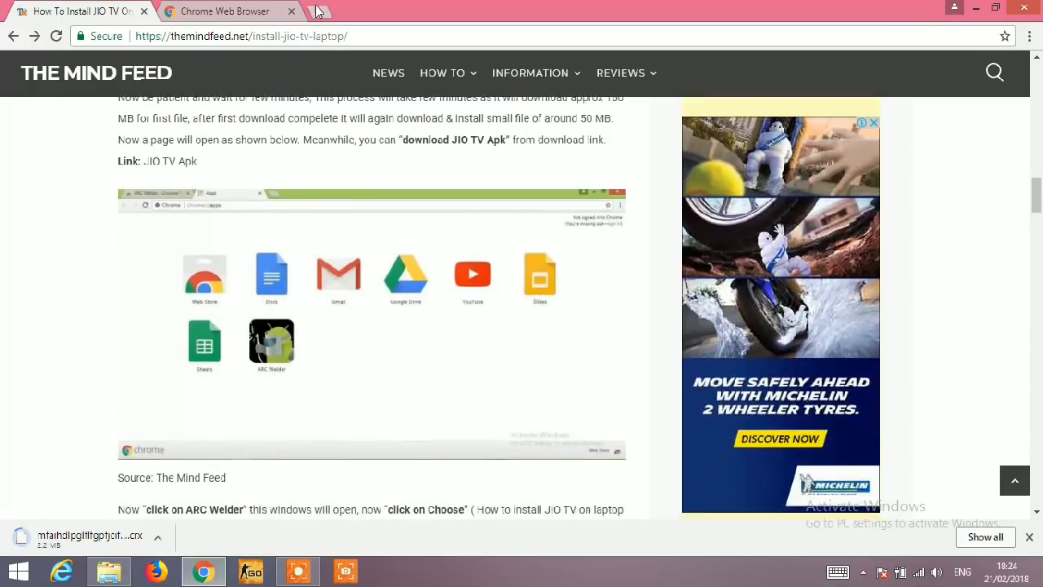
pyautogui.click(314, 11)
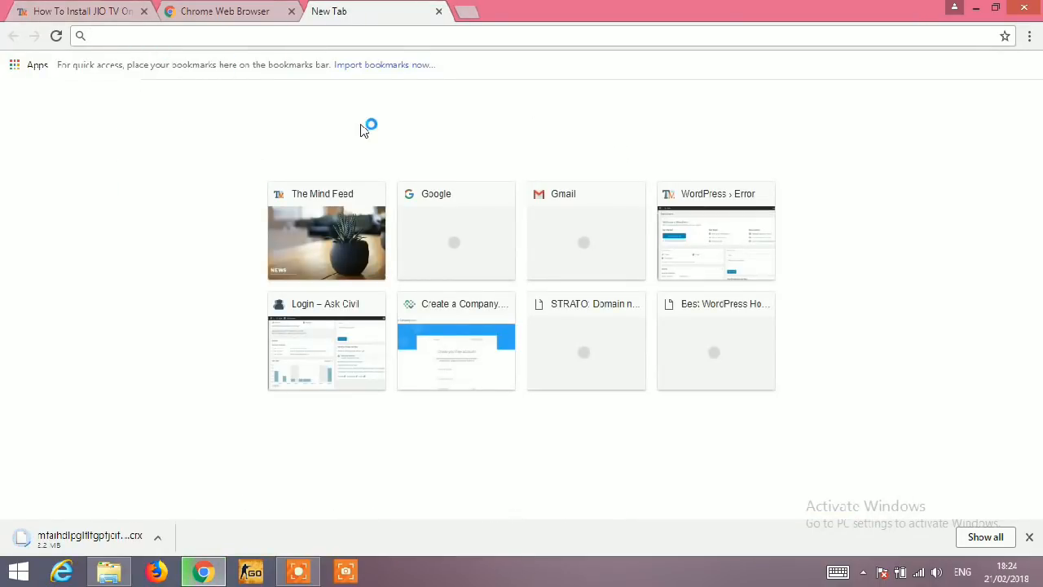
pyautogui.write('google.com')
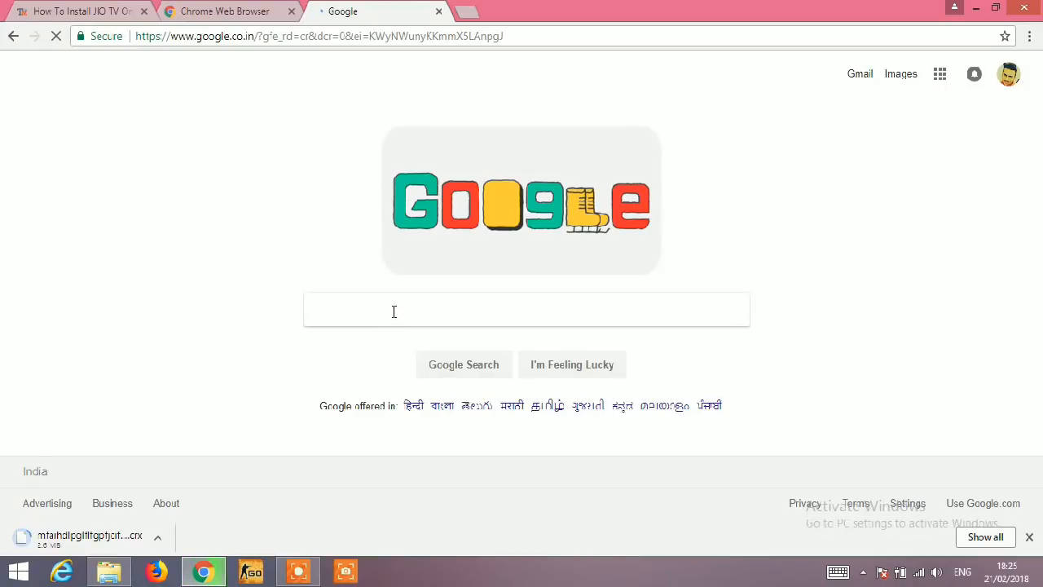
pyautogui.write('download jio tv apk')
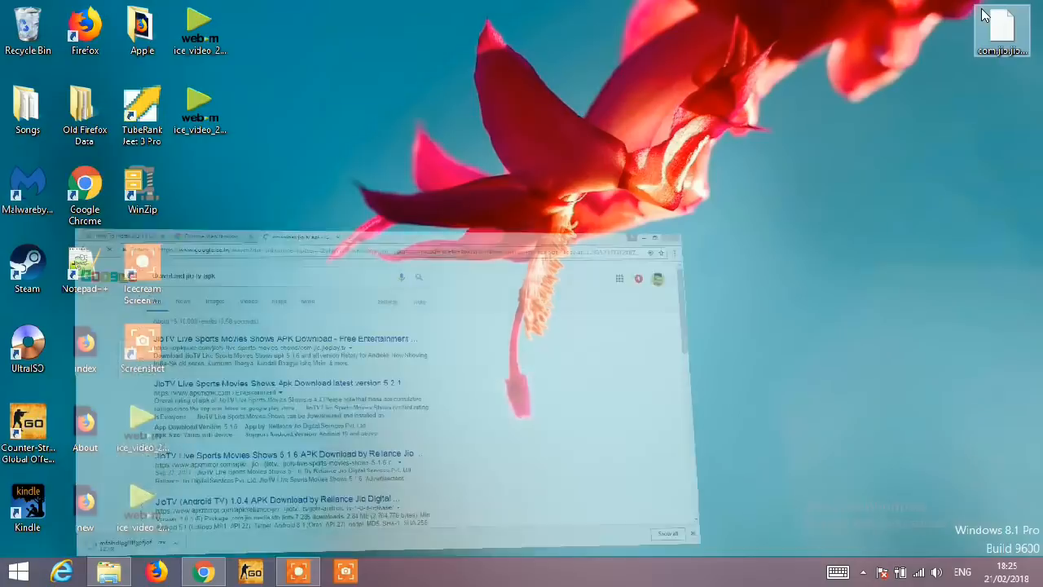
pyautogui.click(203, 570)
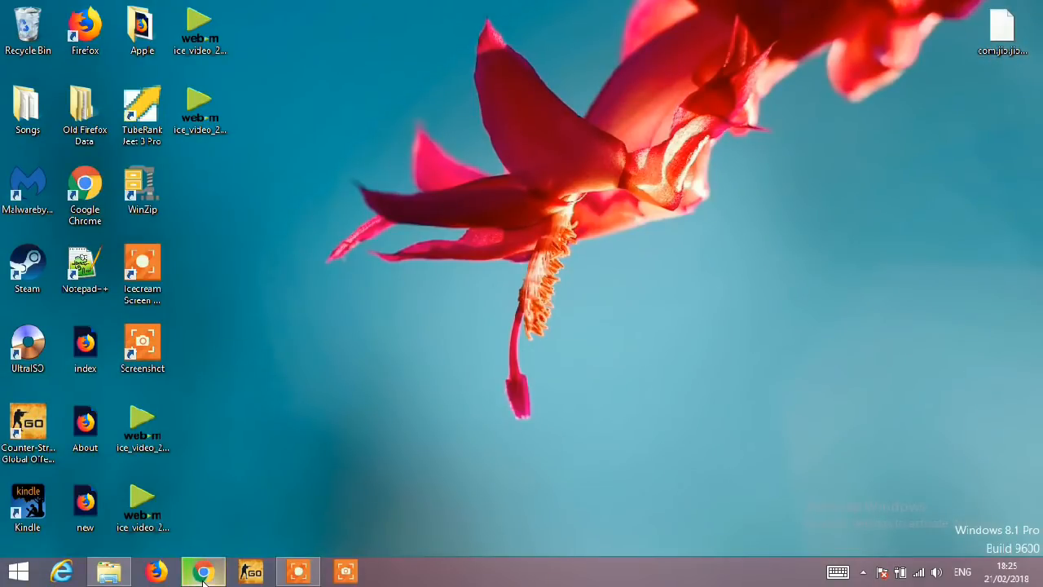
pyautogui.click(203, 571)
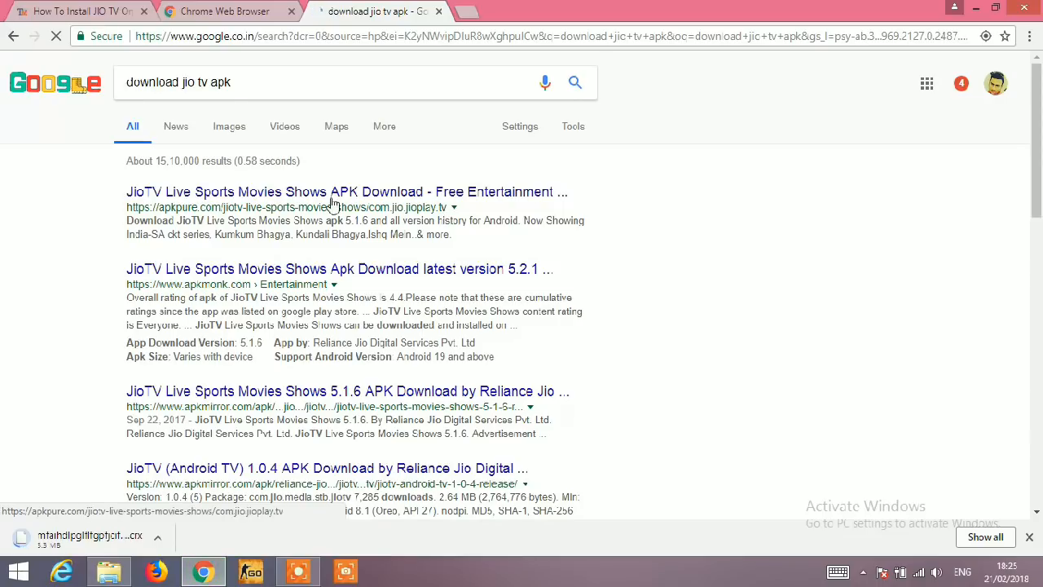
pyautogui.click(346, 192)
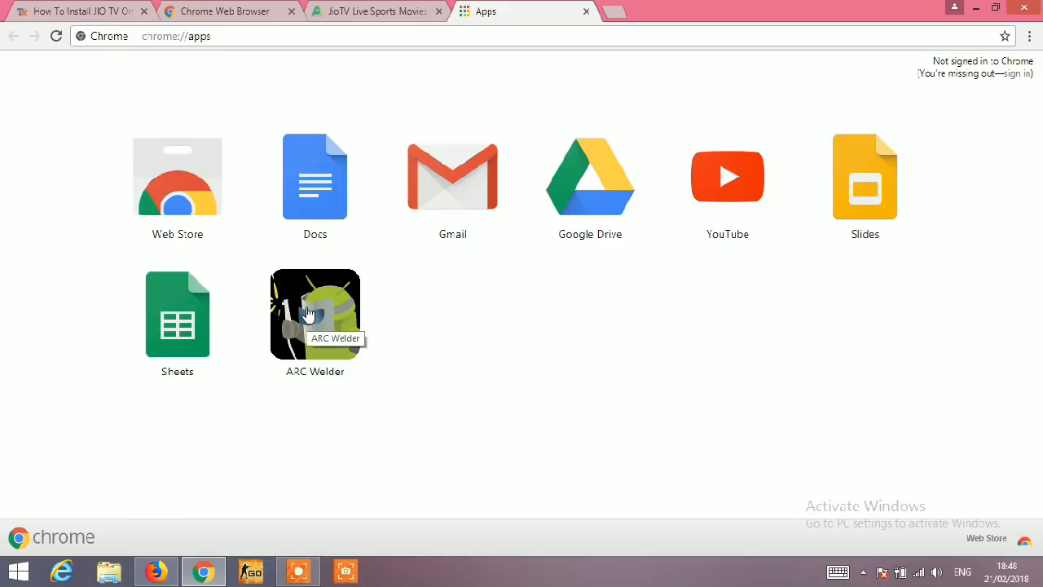
pyautogui.moveTo(257, 286)
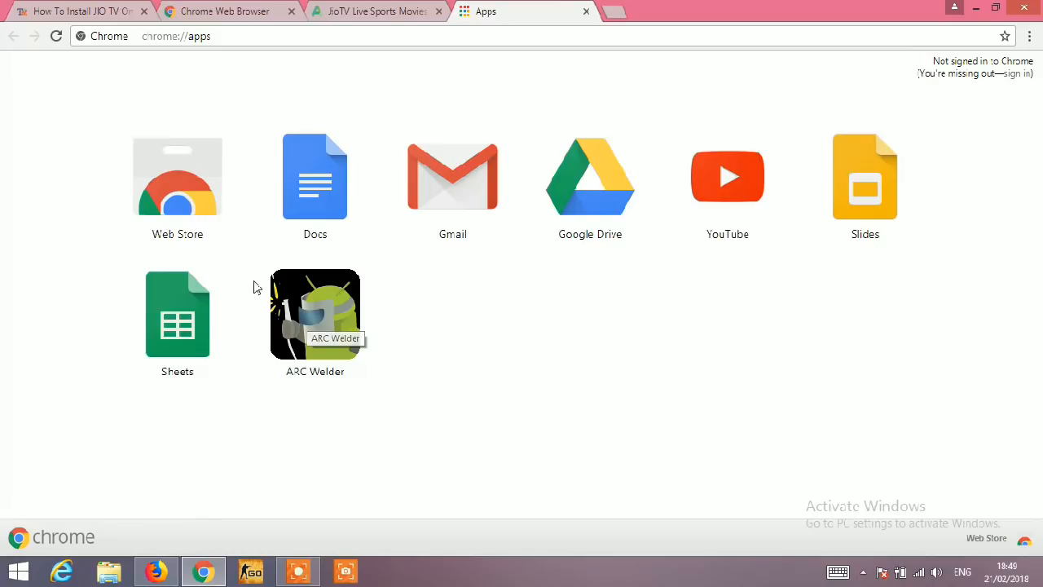
pyautogui.moveTo(373, 369)
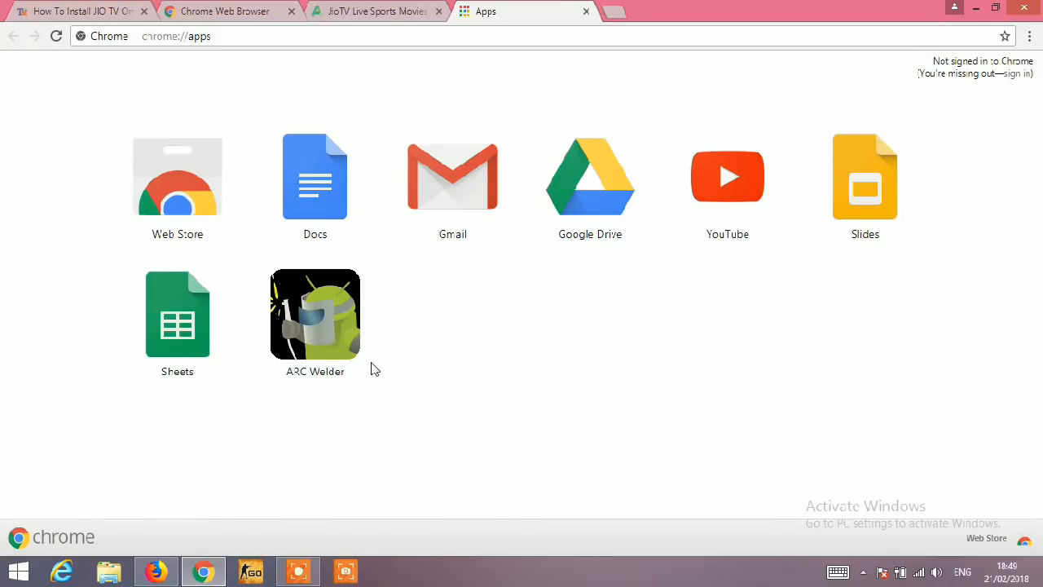
pyautogui.moveTo(332, 342)
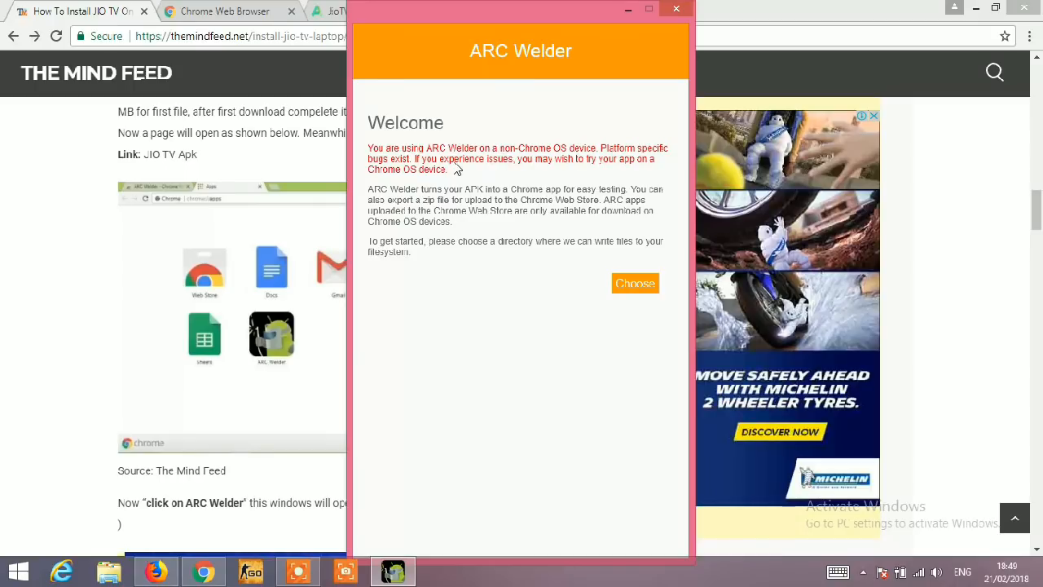
# - Choose Samsung (F:) as ARC Welder's working folder
pyautogui.click(635, 282)
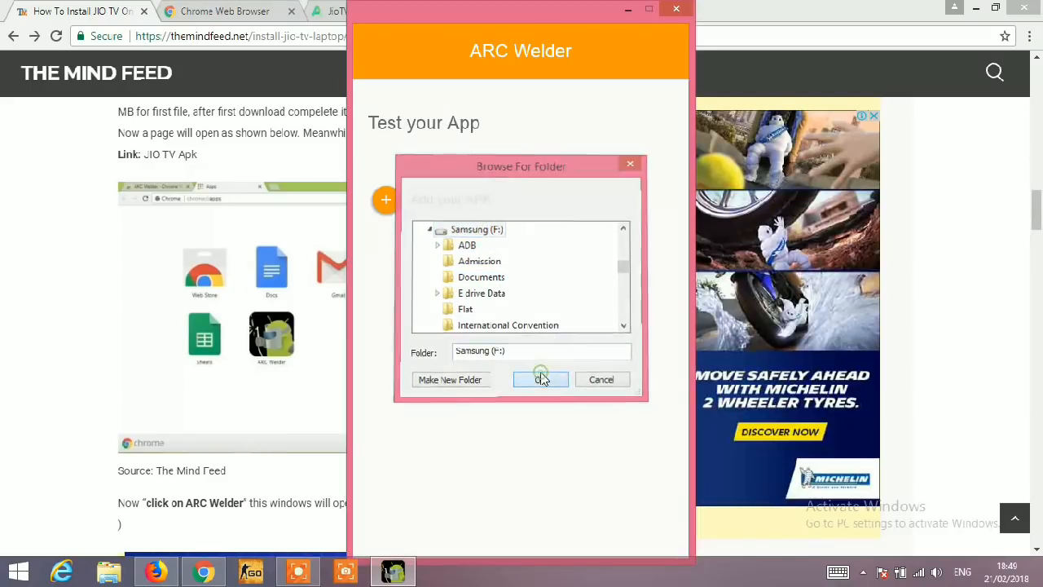
pyautogui.click(541, 379)
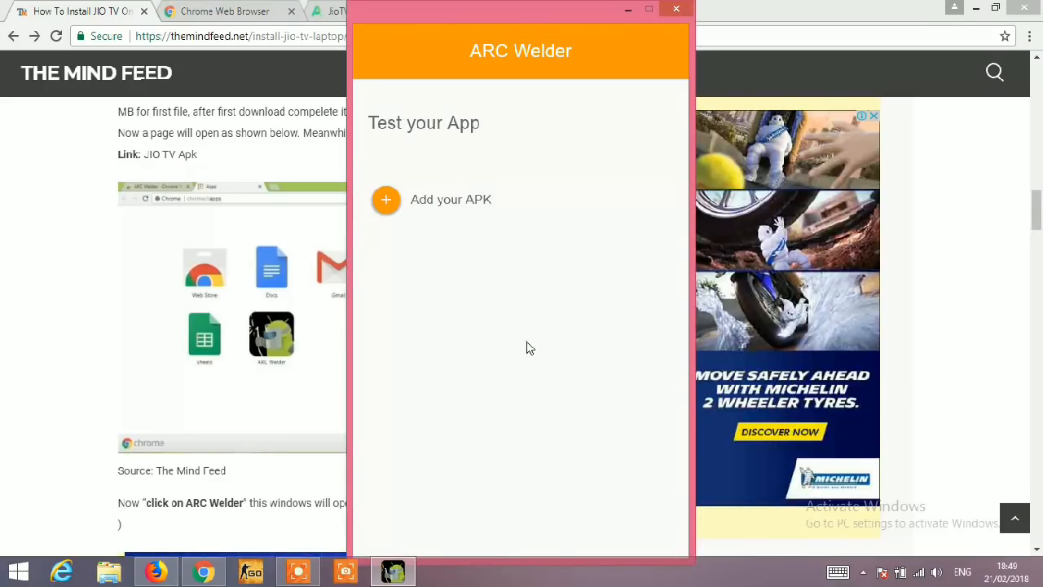
pyautogui.moveTo(530, 326)
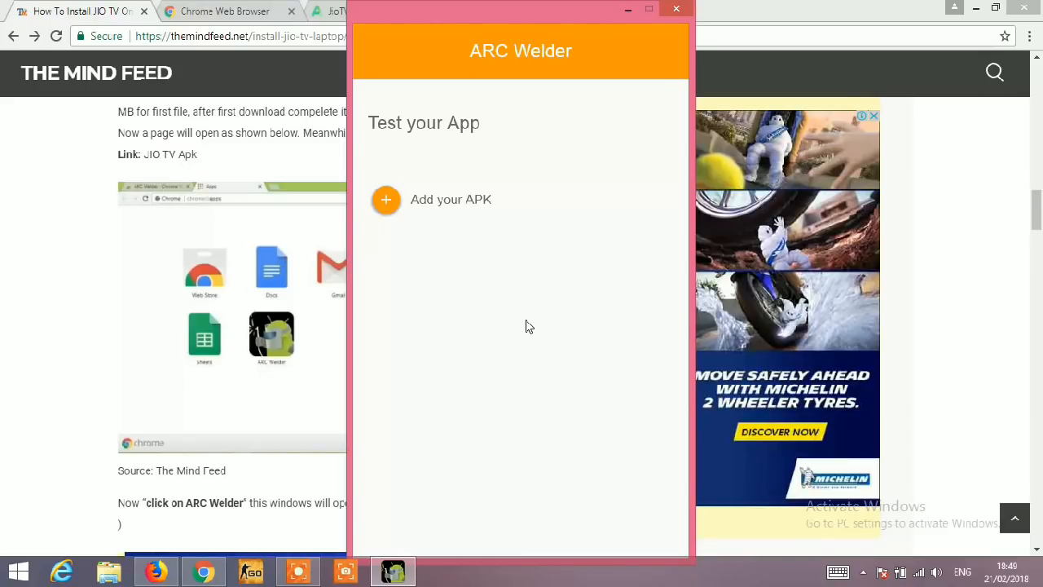
pyautogui.moveTo(501, 314)
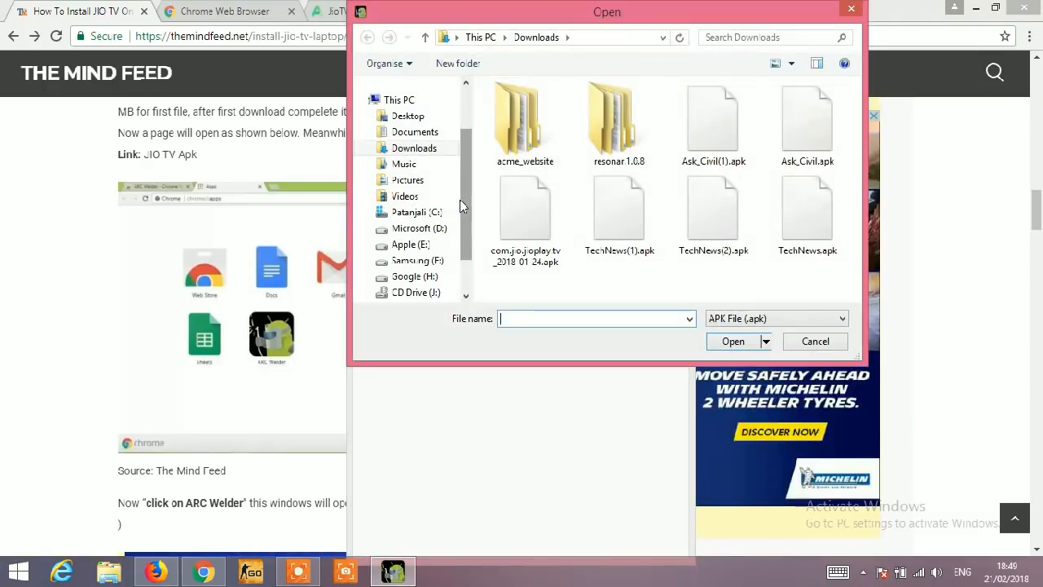
# - Open the com.jio.jioplay.tv APK from the Desktop in ARC Welder
pyautogui.click(399, 99)
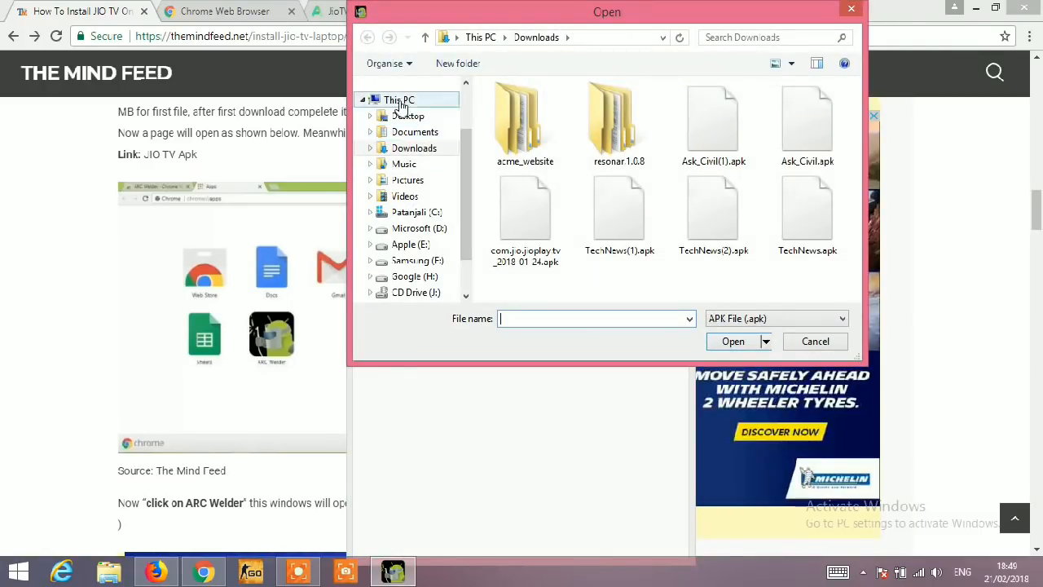
pyautogui.click(408, 115)
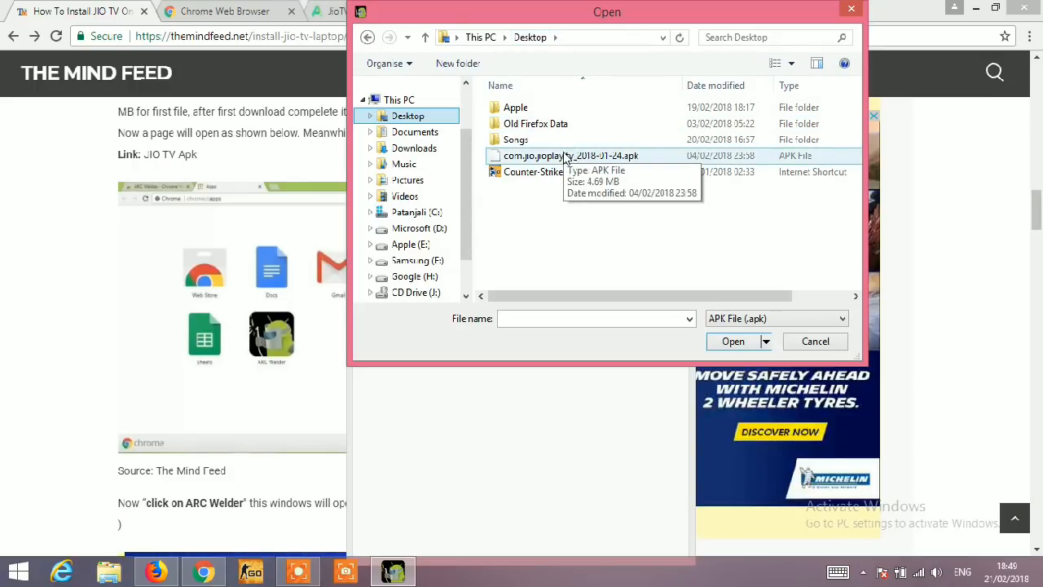
pyautogui.moveTo(567, 160)
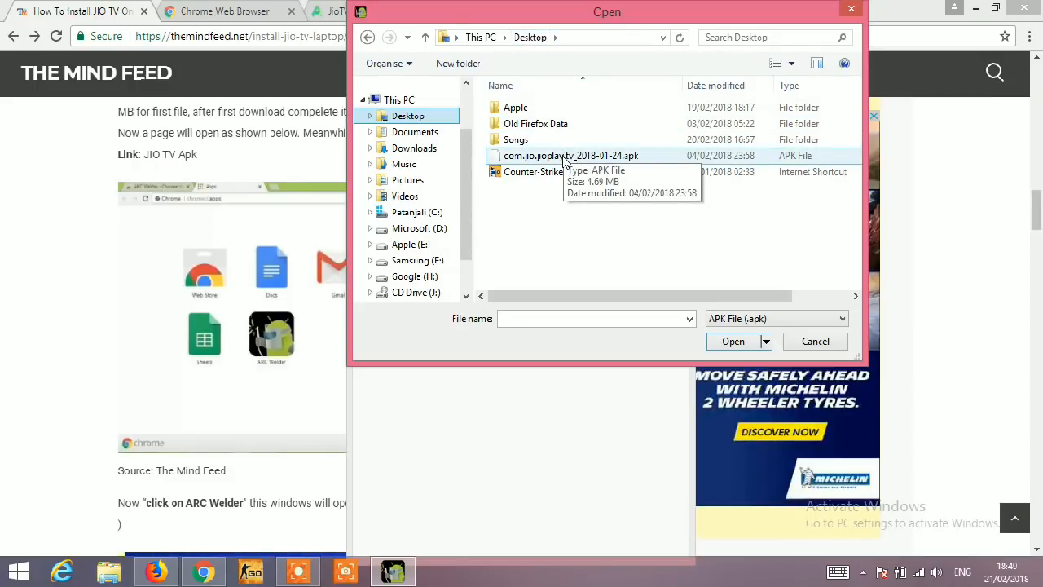
pyautogui.click(571, 155)
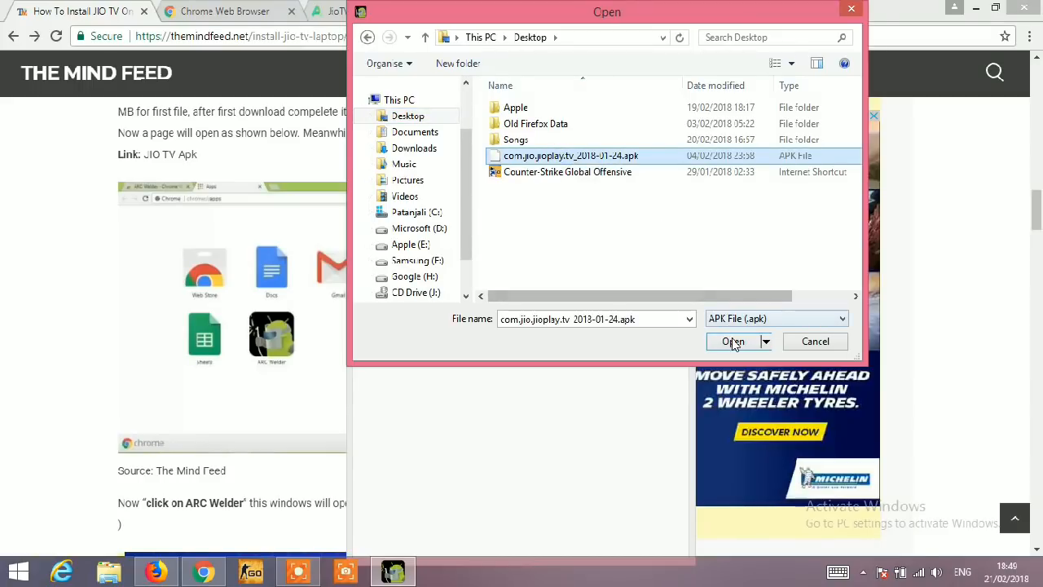
pyautogui.click(734, 341)
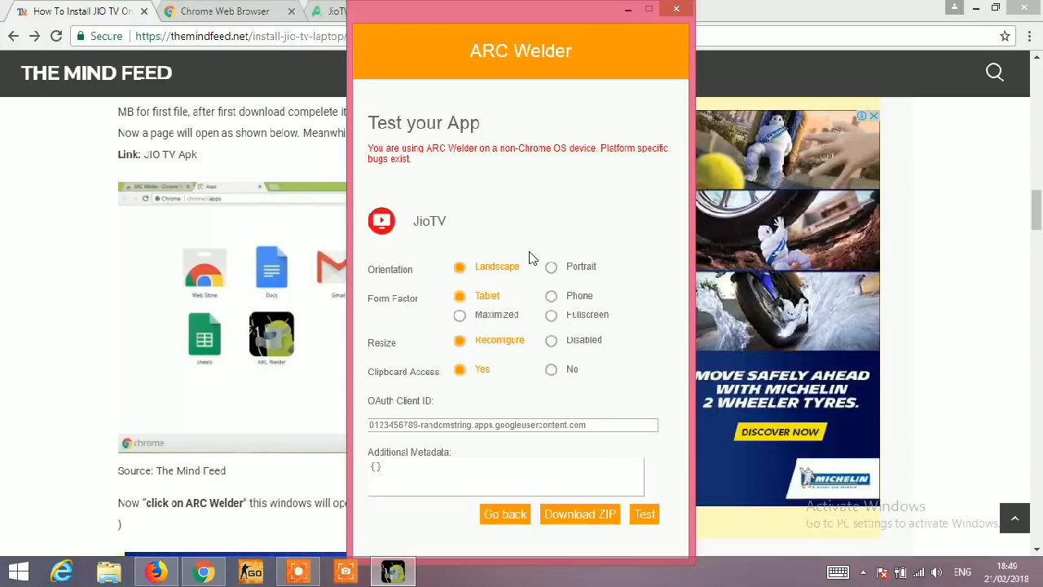
pyautogui.moveTo(526, 249)
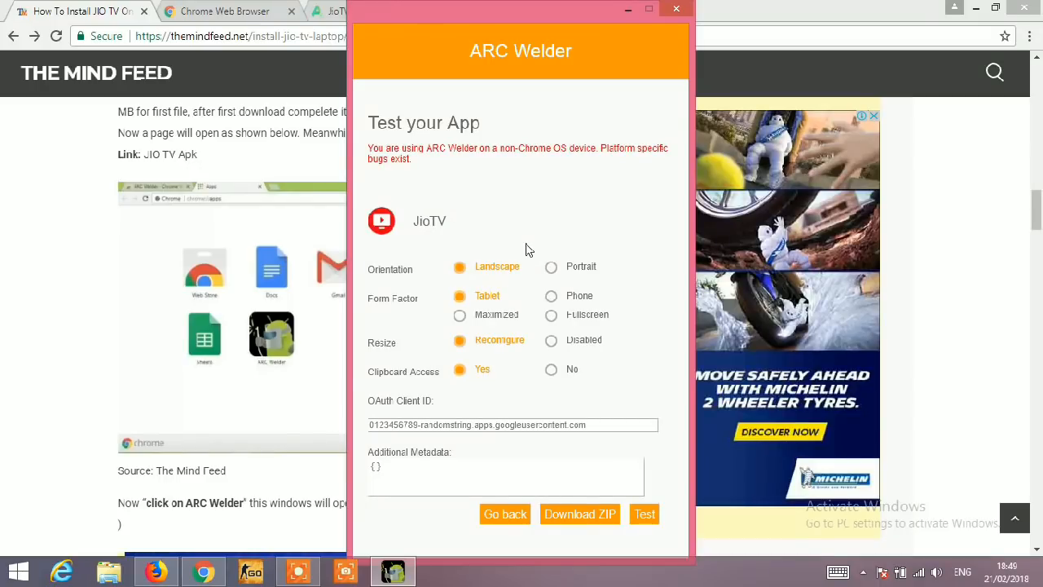
pyautogui.moveTo(475, 275)
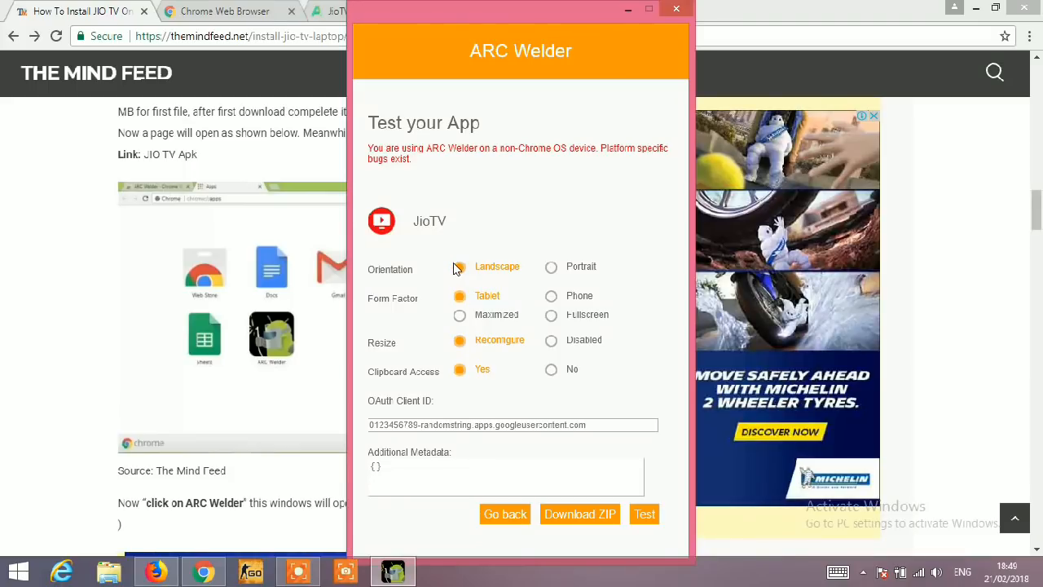
# - Set JioTV to Landscape, Fullscreen form factor, resize Disabled, and launch Test
pyautogui.click(460, 266)
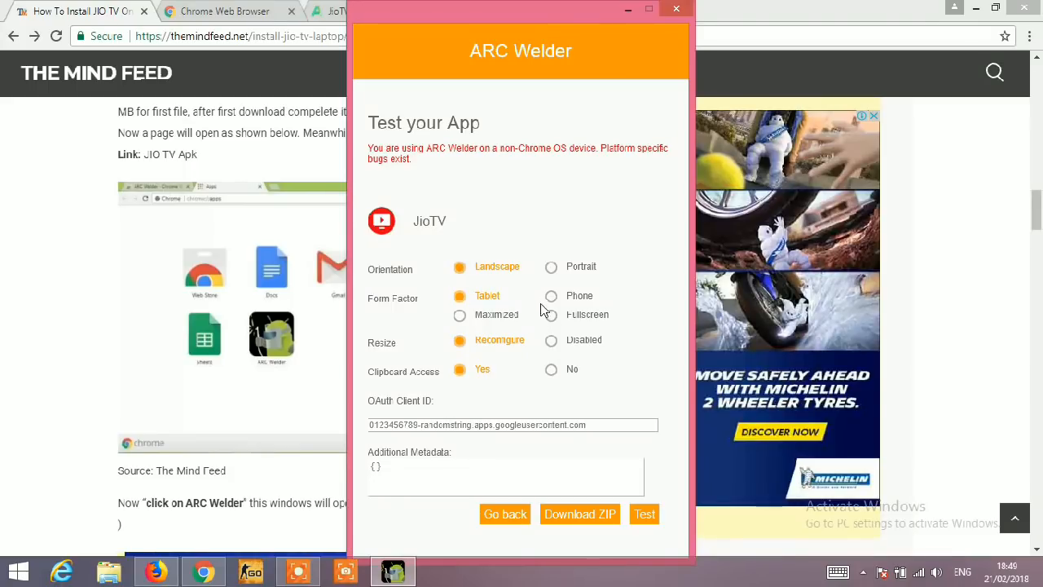
pyautogui.click(551, 315)
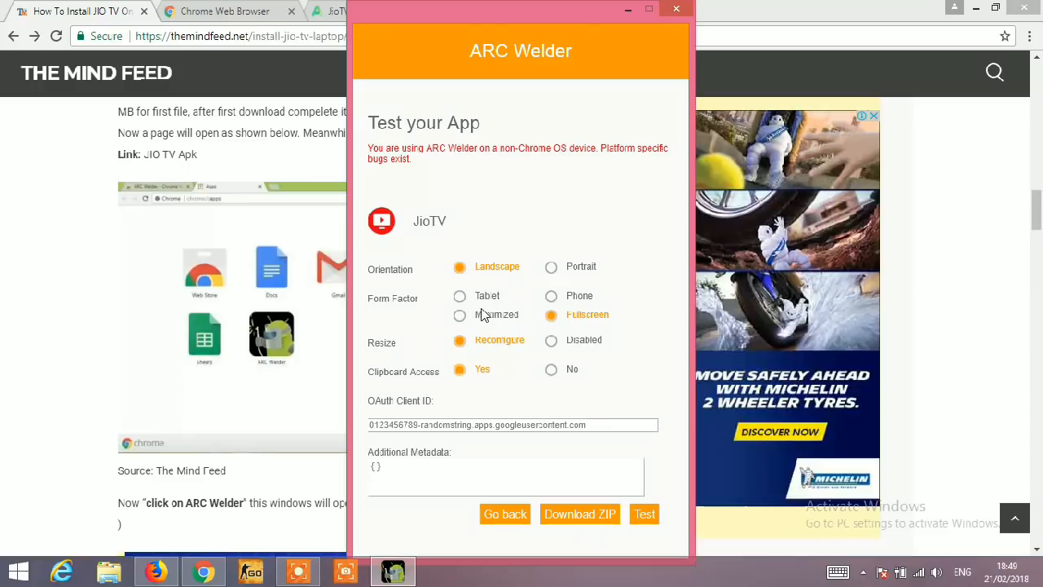
pyautogui.moveTo(540, 344)
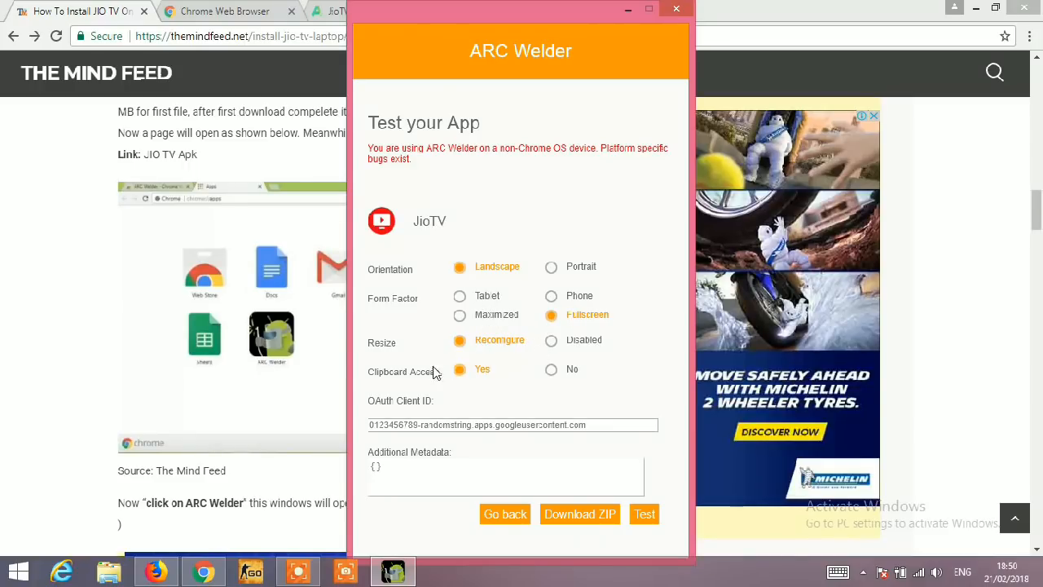
pyautogui.moveTo(420, 310)
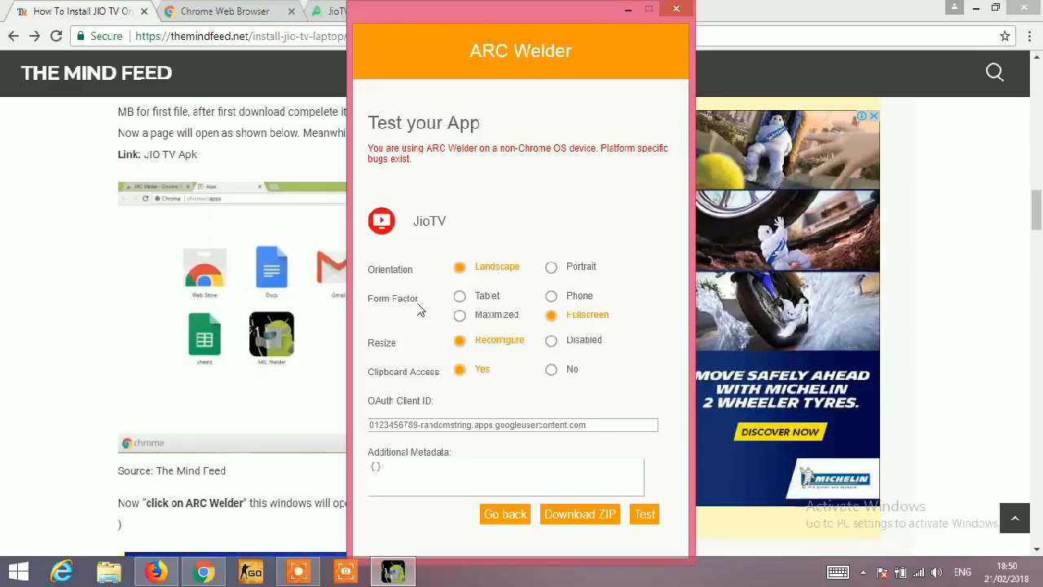
pyautogui.click(551, 340)
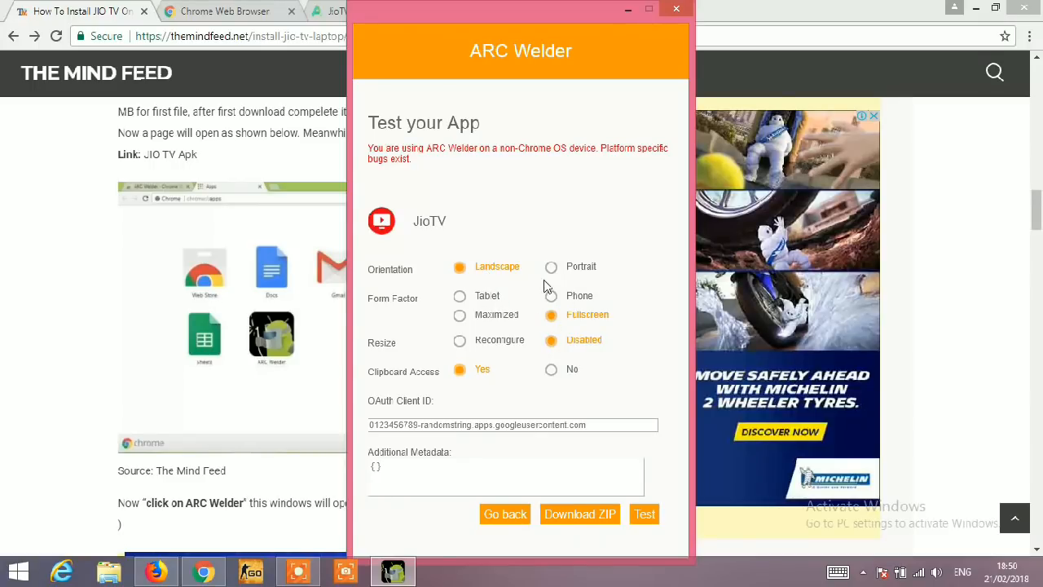
pyautogui.moveTo(583, 269)
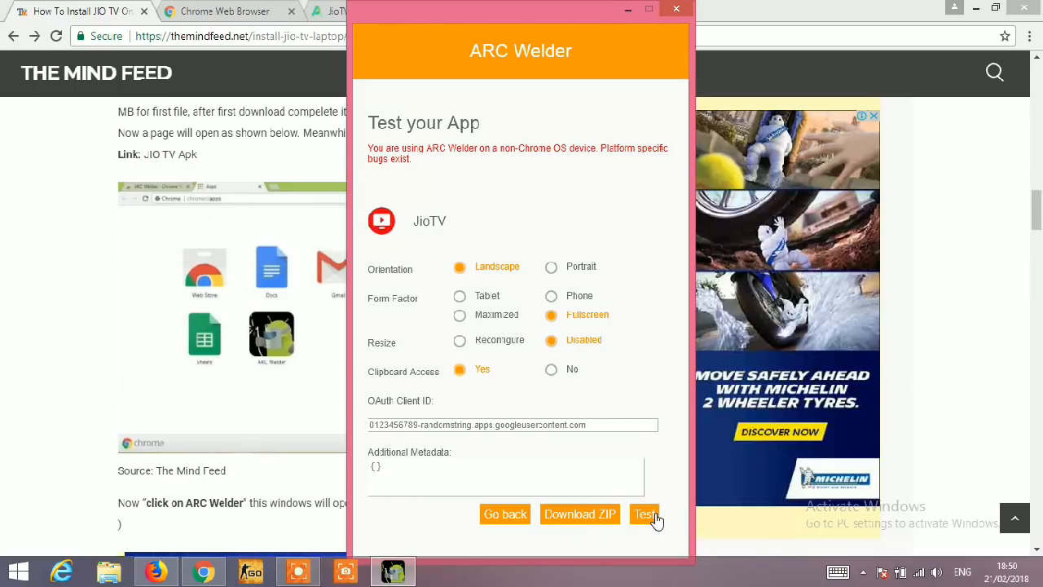
pyautogui.click(645, 515)
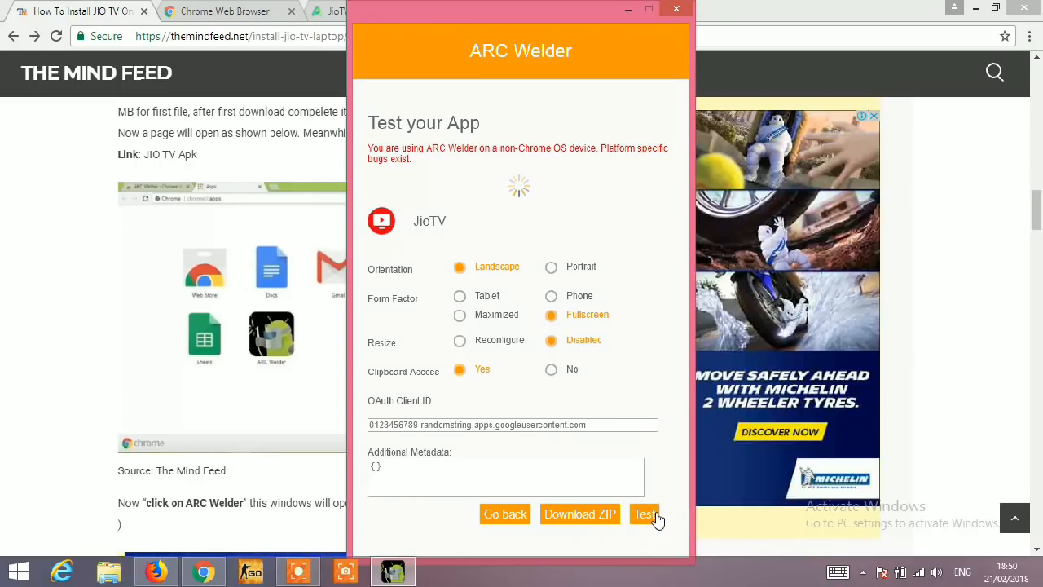
# - Launch JioTV and choose 'NEW USER? SIGN UP' on its login screen
pyautogui.click(646, 515)
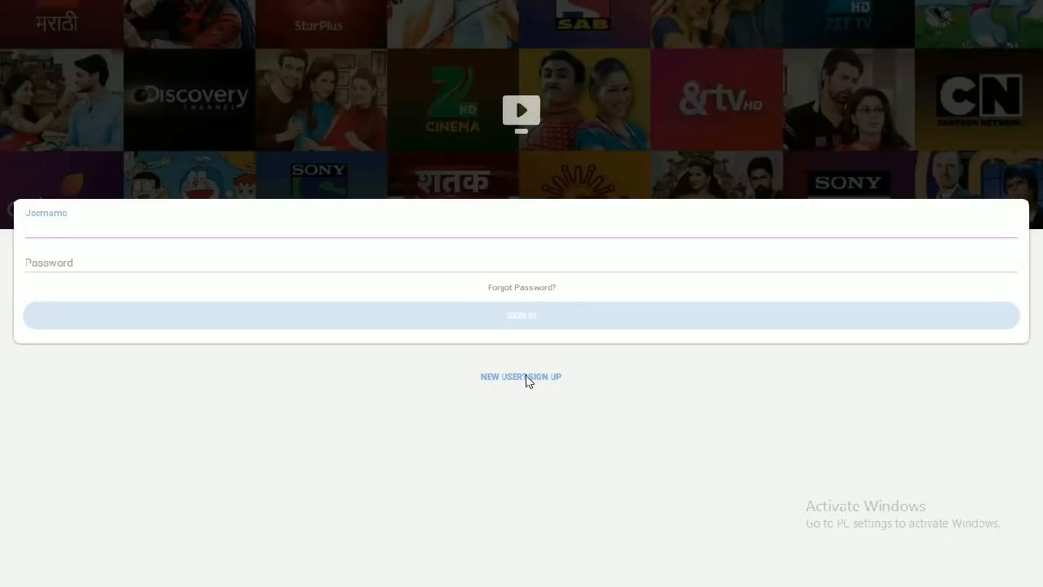
pyautogui.click(521, 377)
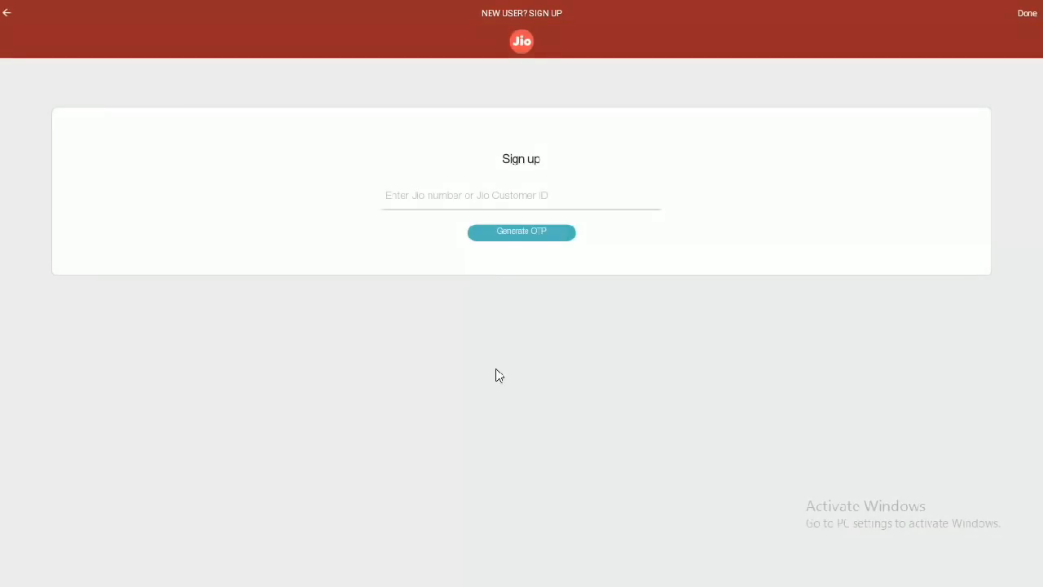
pyautogui.moveTo(411, 191)
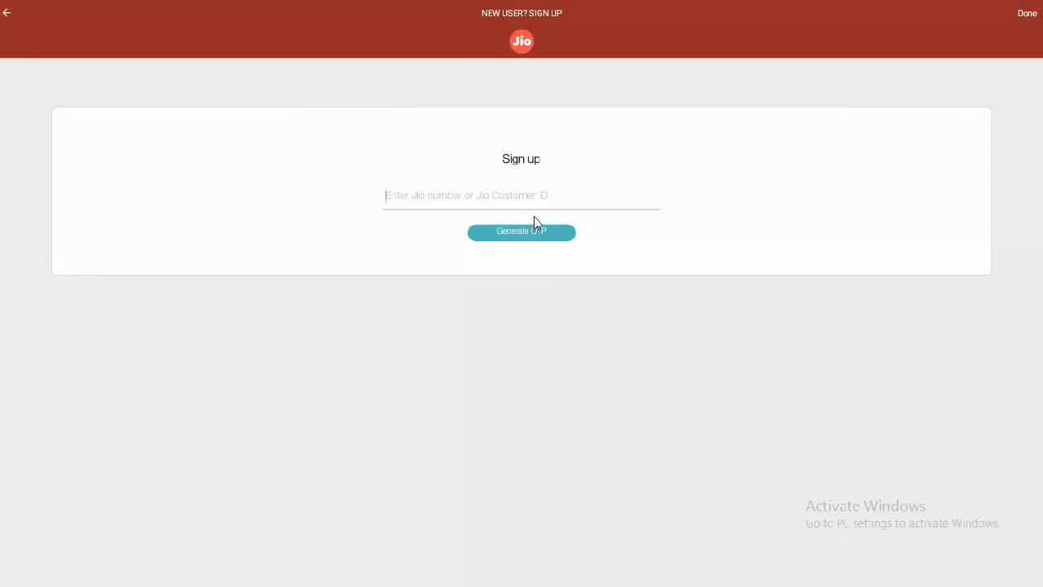
pyautogui.moveTo(545, 261)
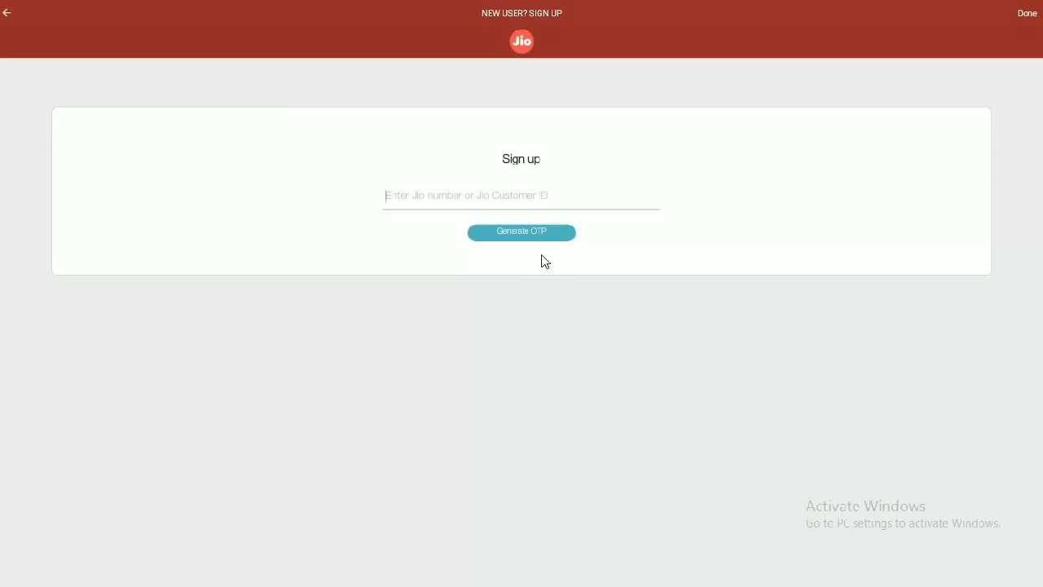
pyautogui.moveTo(587, 253)
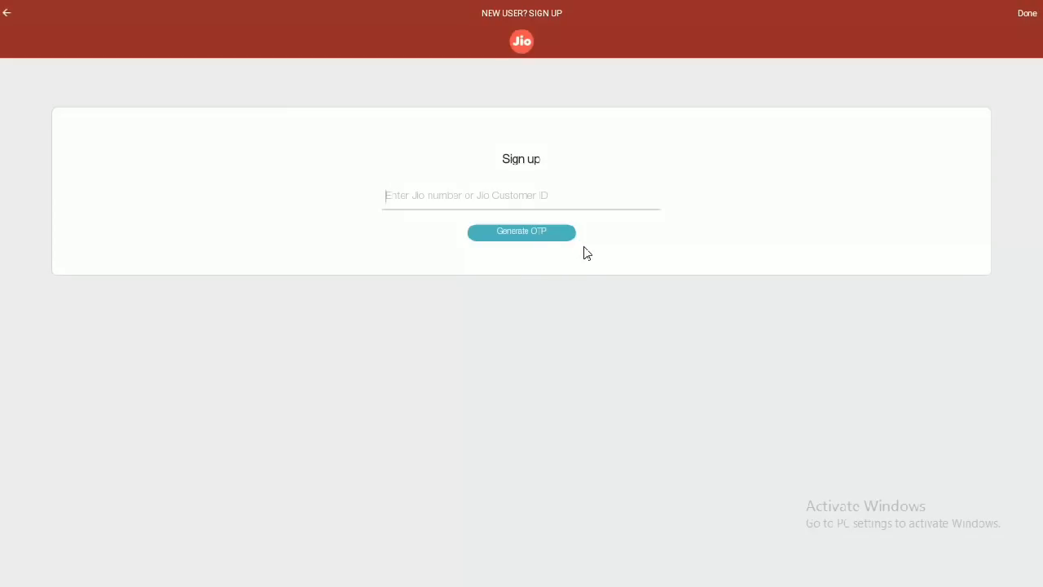
pyautogui.moveTo(573, 258)
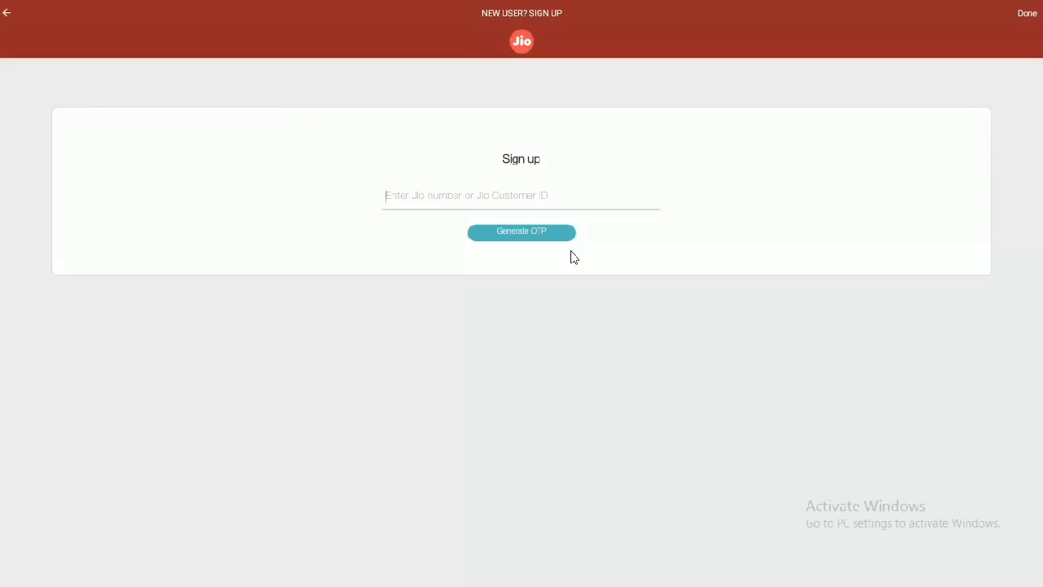
pyautogui.moveTo(7, 15)
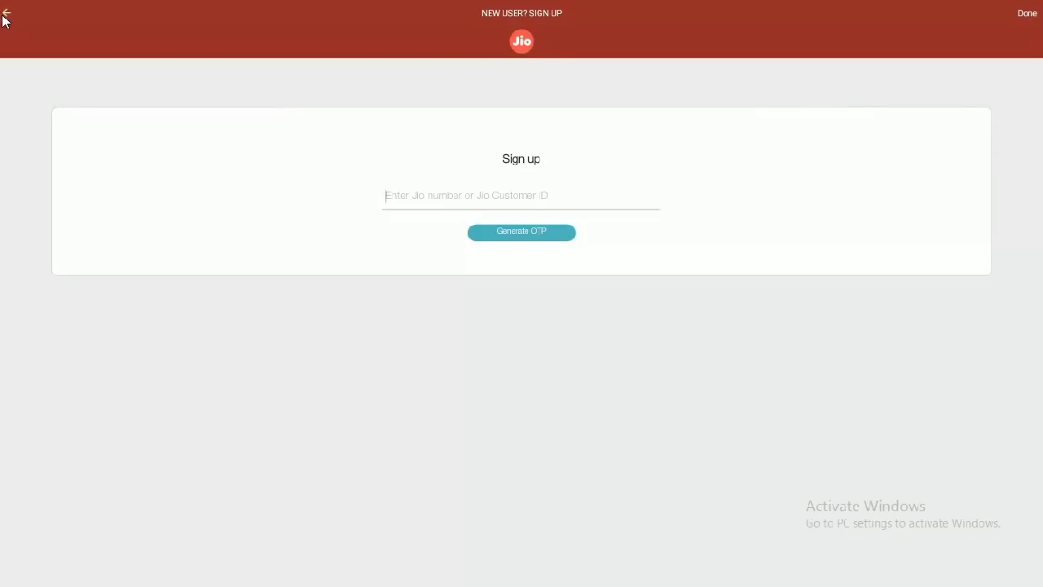
# - Use the top-left back arrow to leave JioTV's sign-up page
pyautogui.click(7, 12)
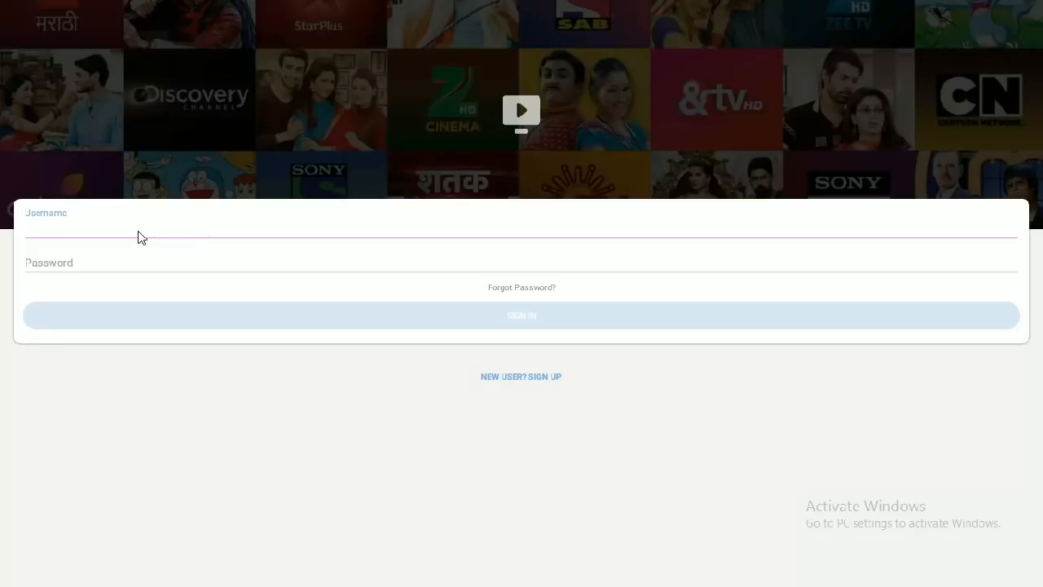
pyautogui.write('727')
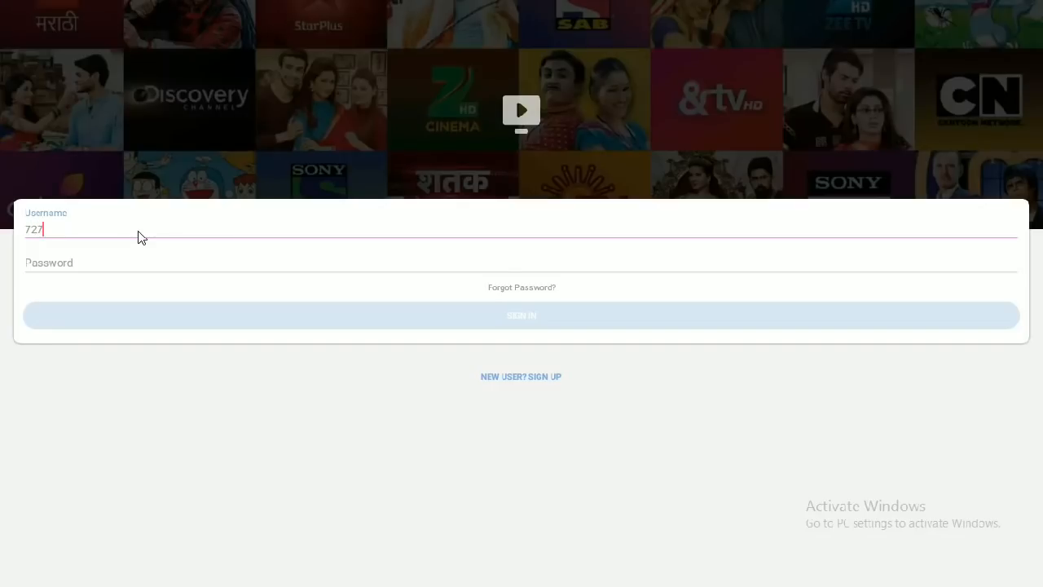
pyautogui.write('797')
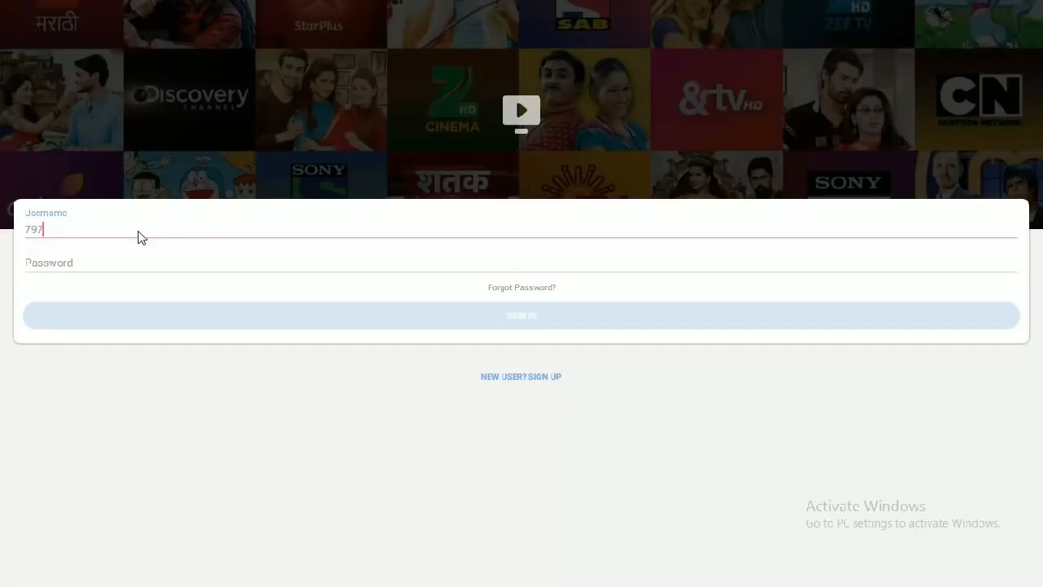
pyautogui.write('2401093')
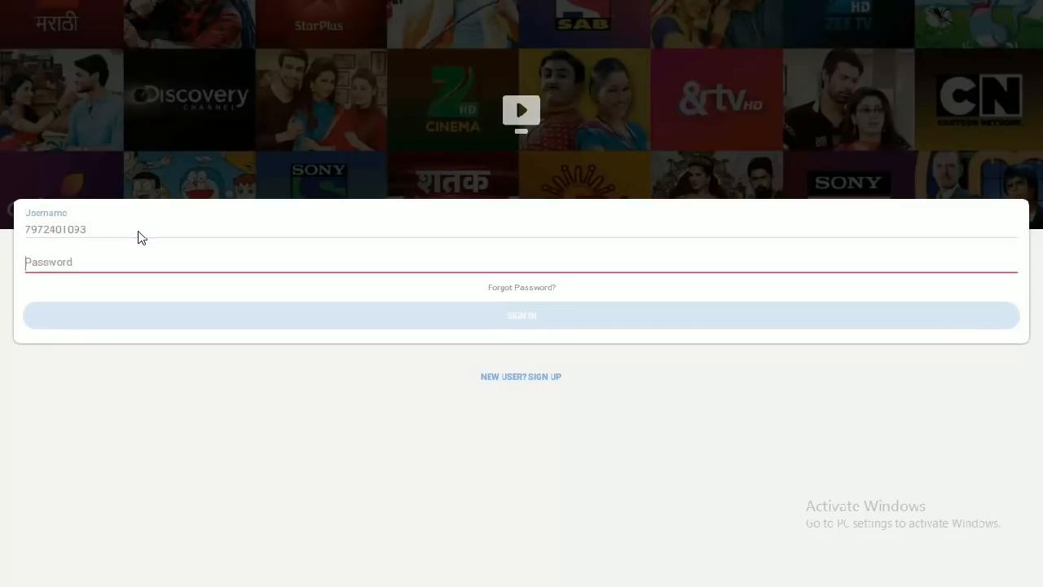
pyautogui.click(522, 262)
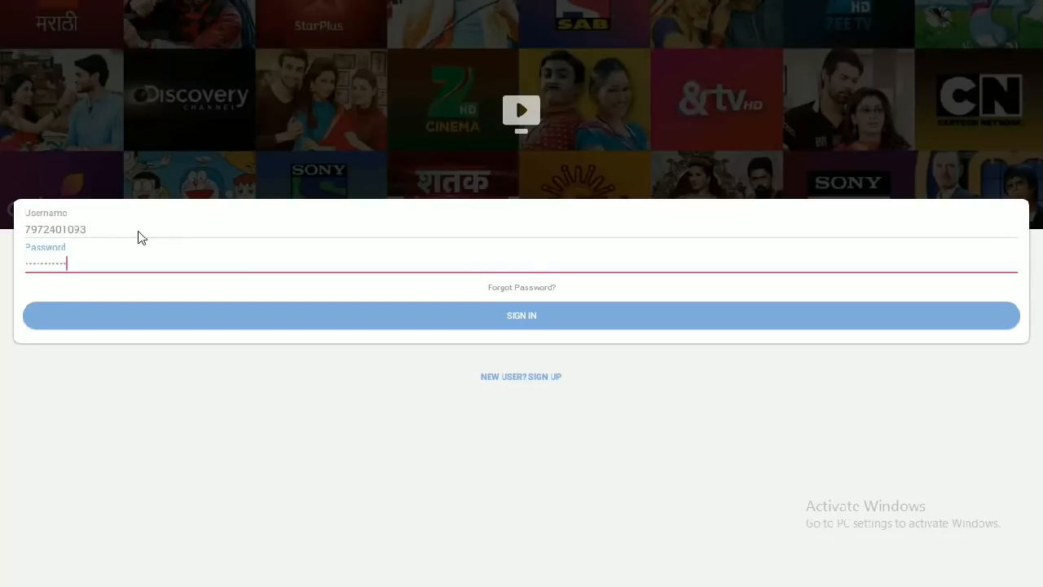
pyautogui.write('•')
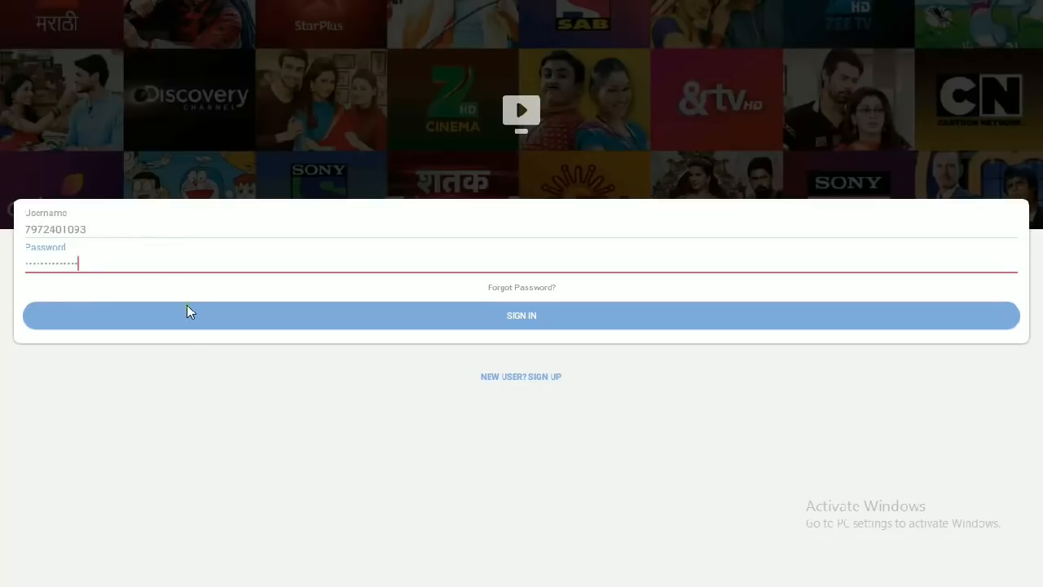
pyautogui.click(521, 315)
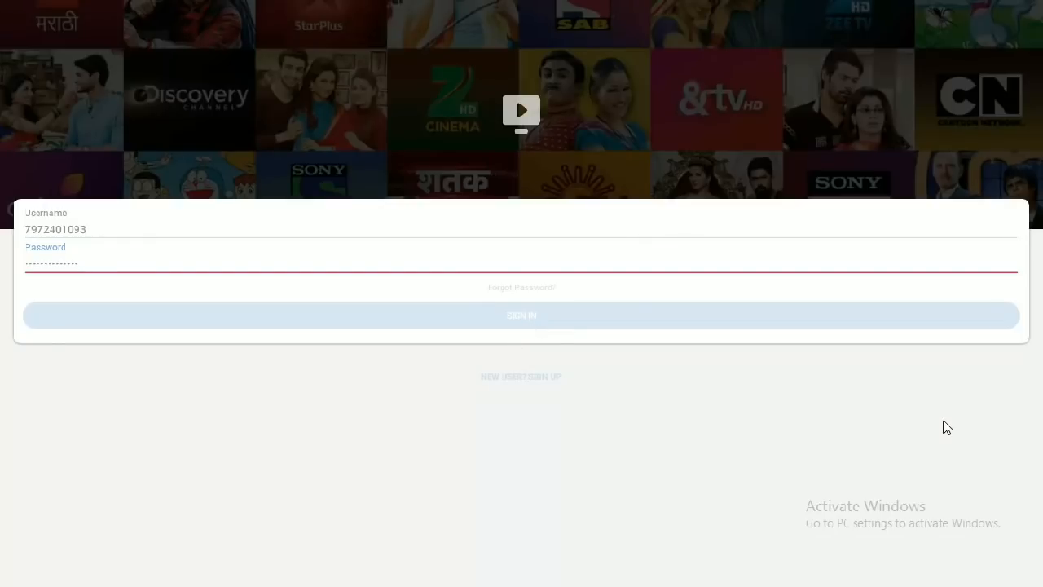
pyautogui.click(521, 315)
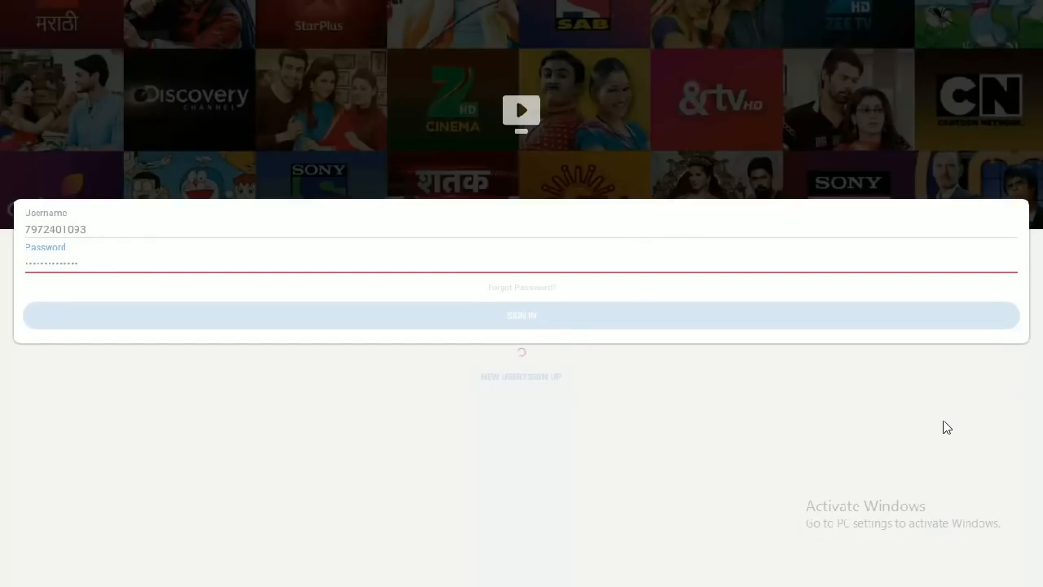
pyautogui.click(521, 315)
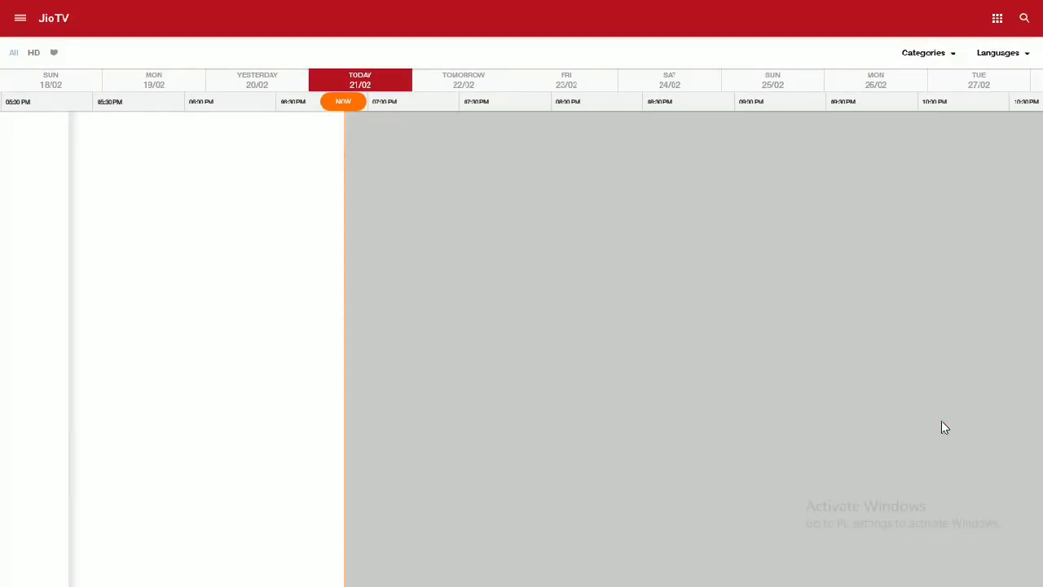
pyautogui.moveTo(665, 400)
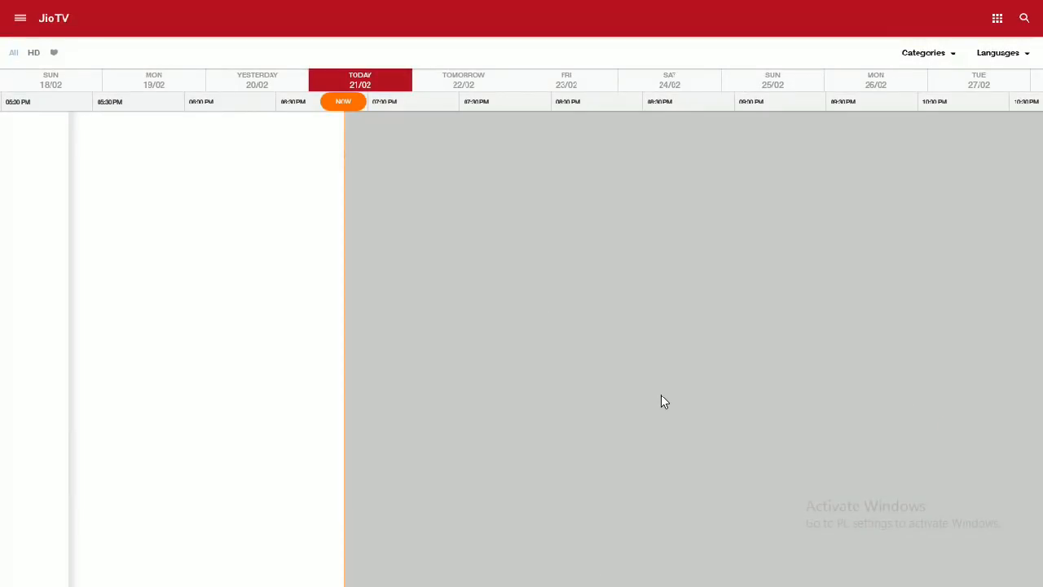
pyautogui.moveTo(444, 254)
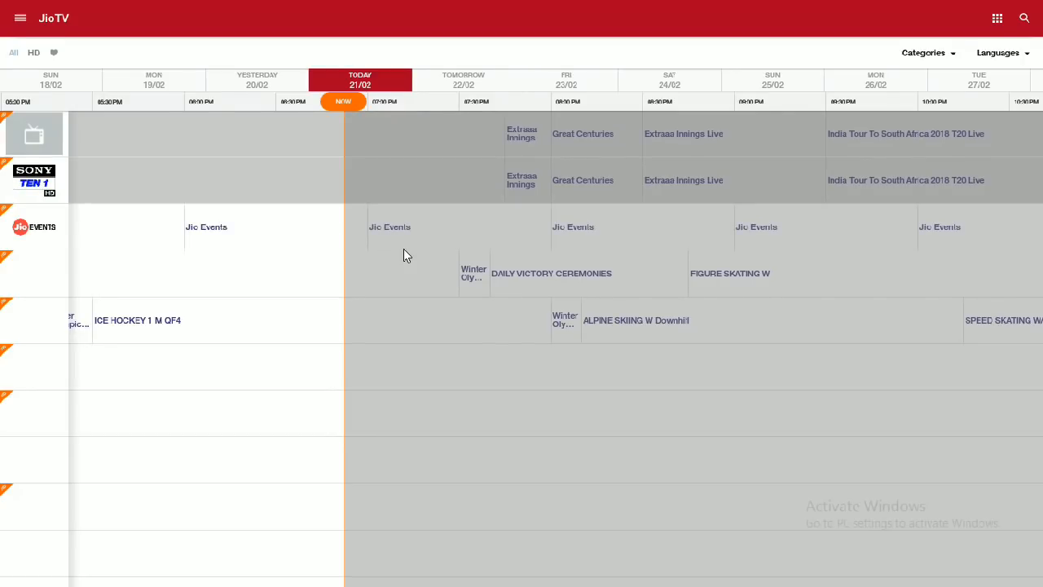
# - Scroll down JioTV's TV guide to channels like Zee News, ABP Majha, Sony Max and Aaj Tak
pyautogui.scroll(-3)
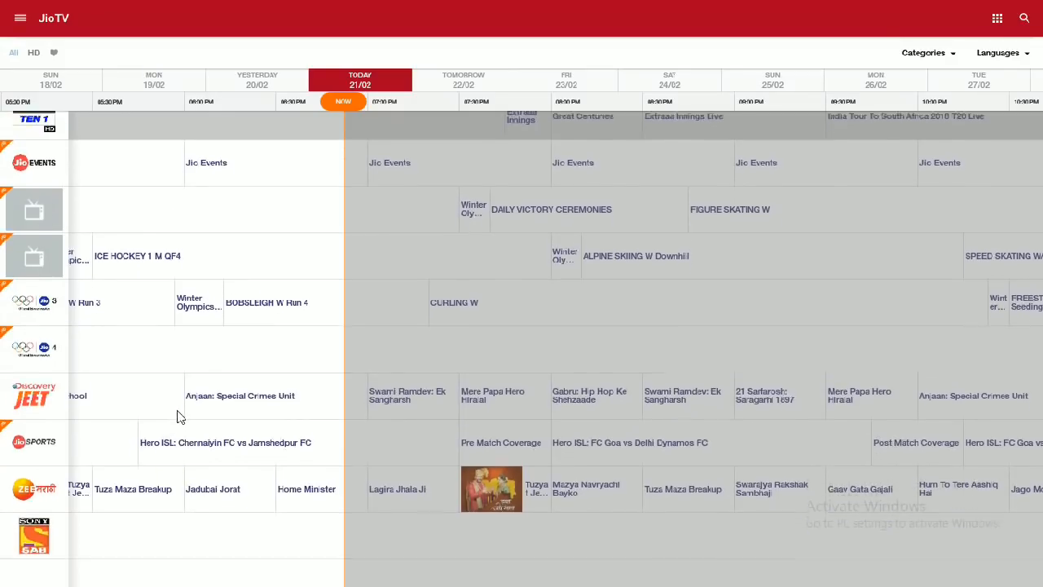
pyautogui.scroll(-3)
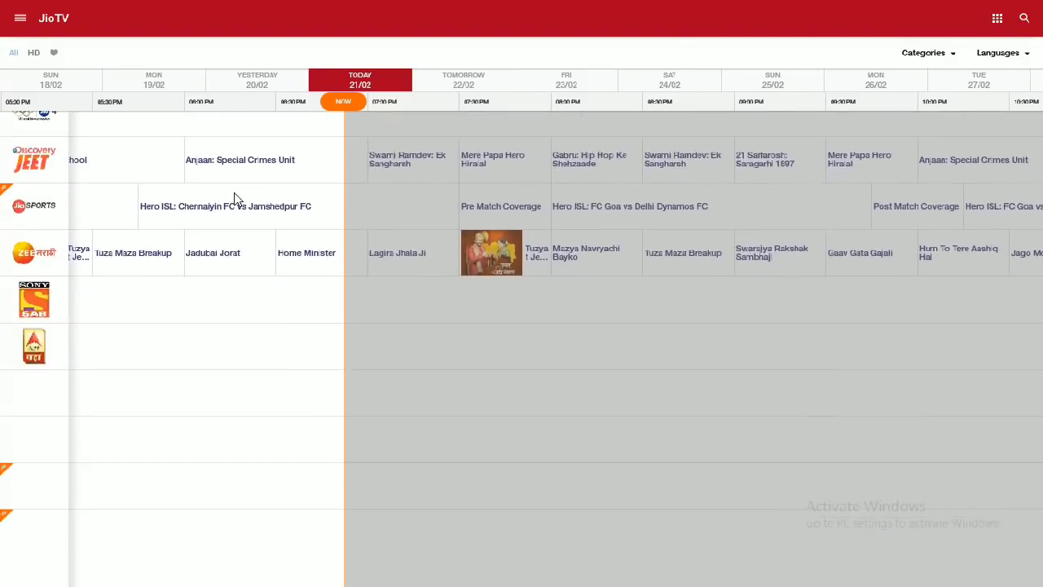
pyautogui.scroll(-3)
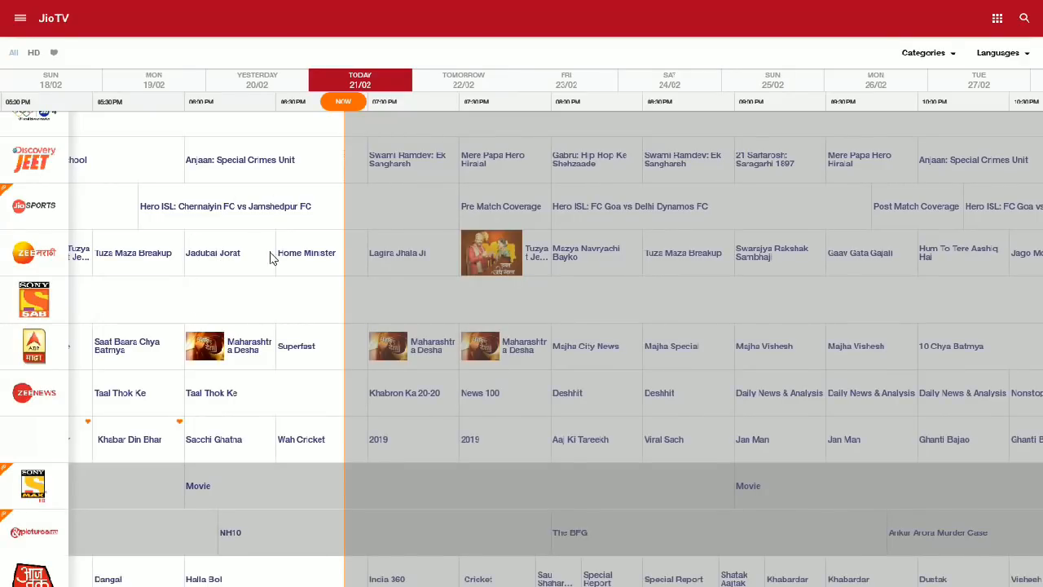
pyautogui.scroll(-3)
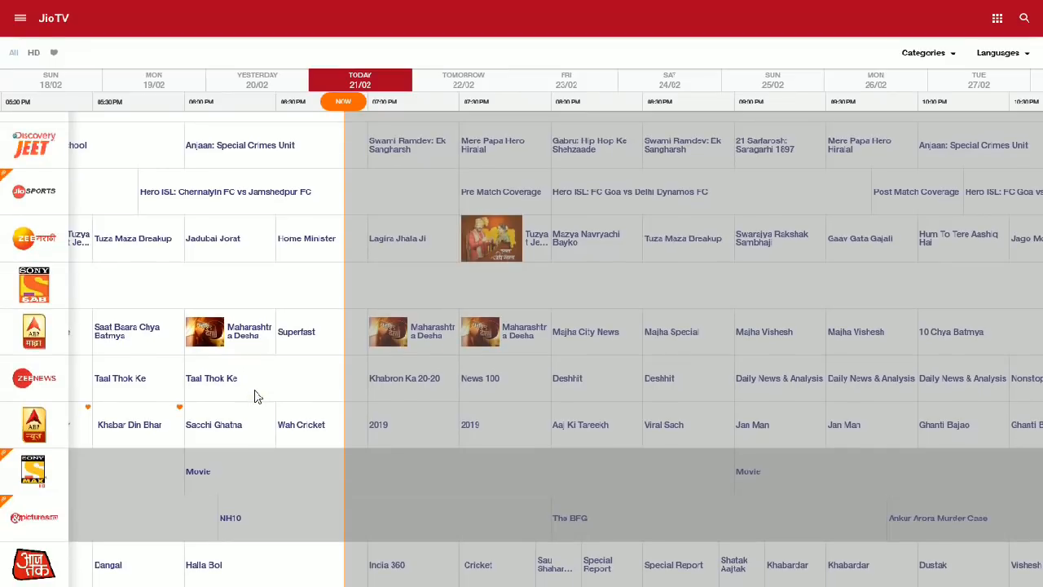
pyautogui.scroll(-3)
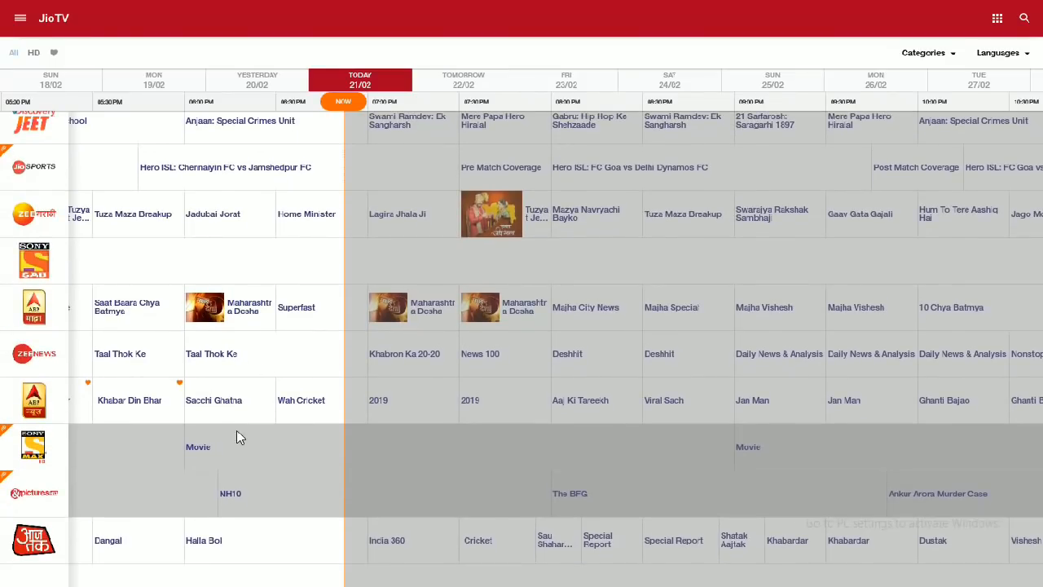
pyautogui.moveTo(340, 118)
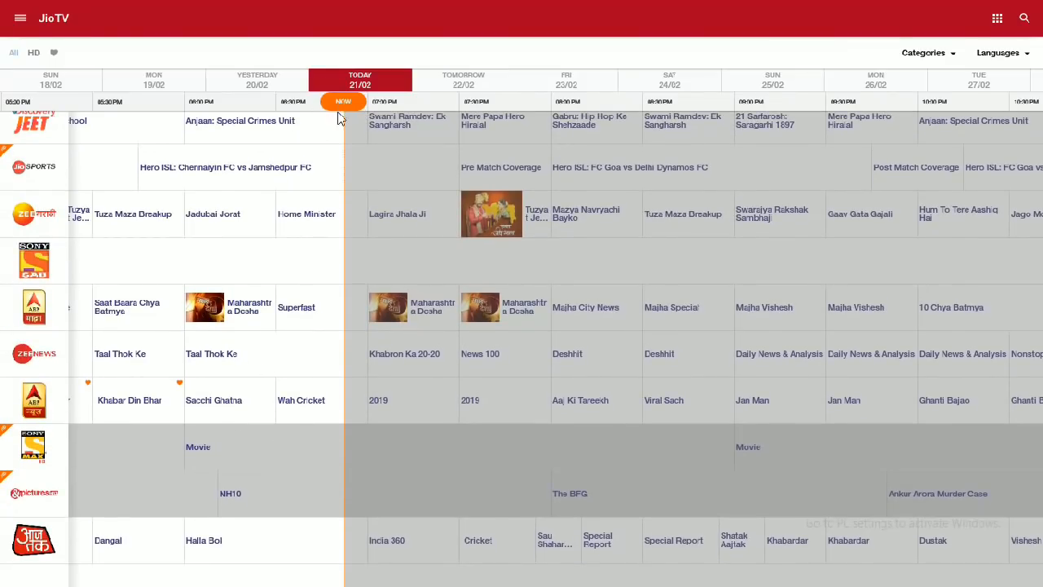
pyautogui.click(198, 446)
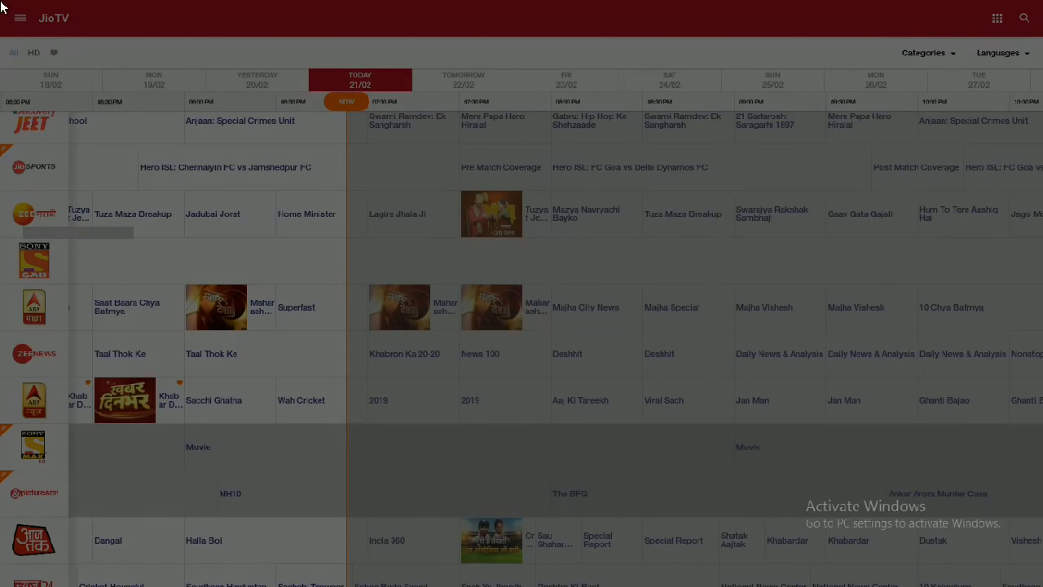
pyautogui.moveTo(172, 56)
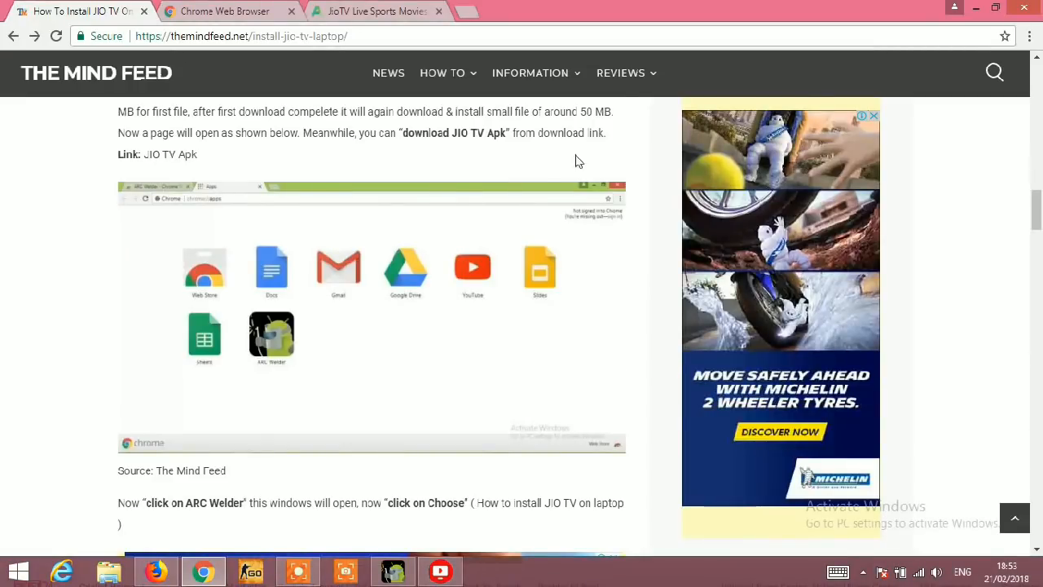
# - Scroll through The Mind Feed's JIO TV laptop article, ending at its title and introduction
pyautogui.scroll(-3)
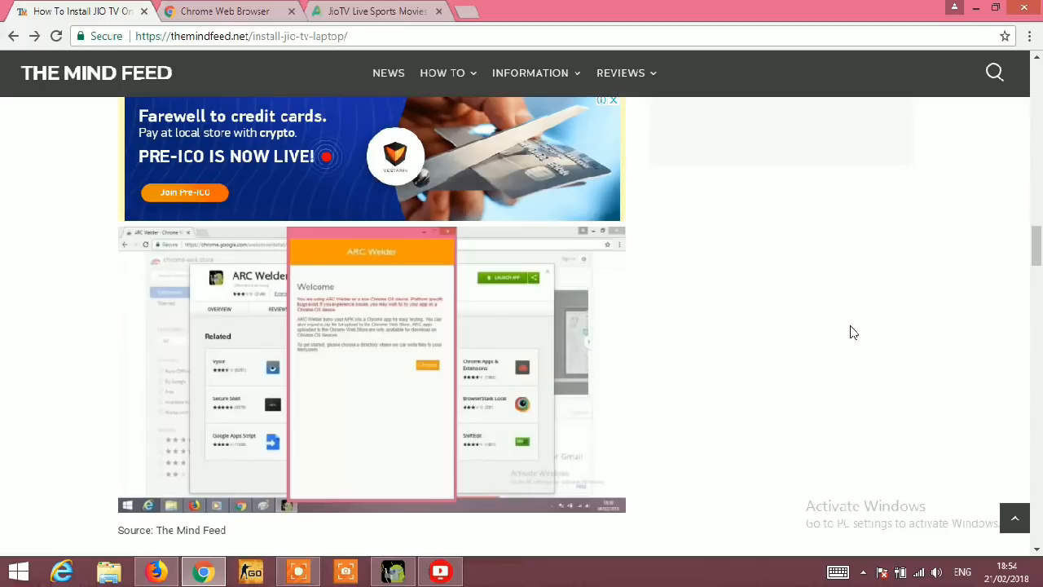
pyautogui.scroll(-3)
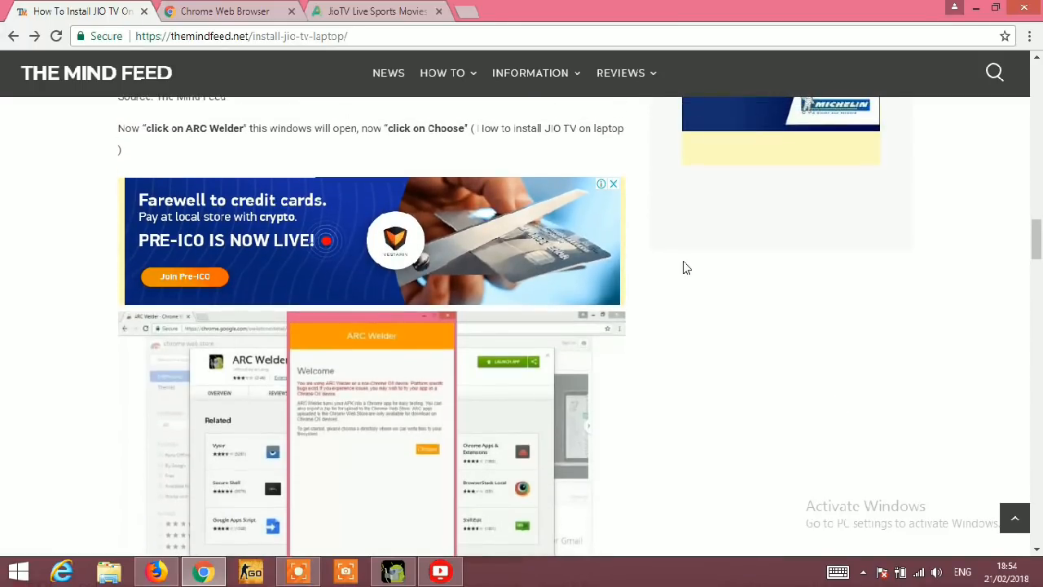
pyautogui.scroll(-3)
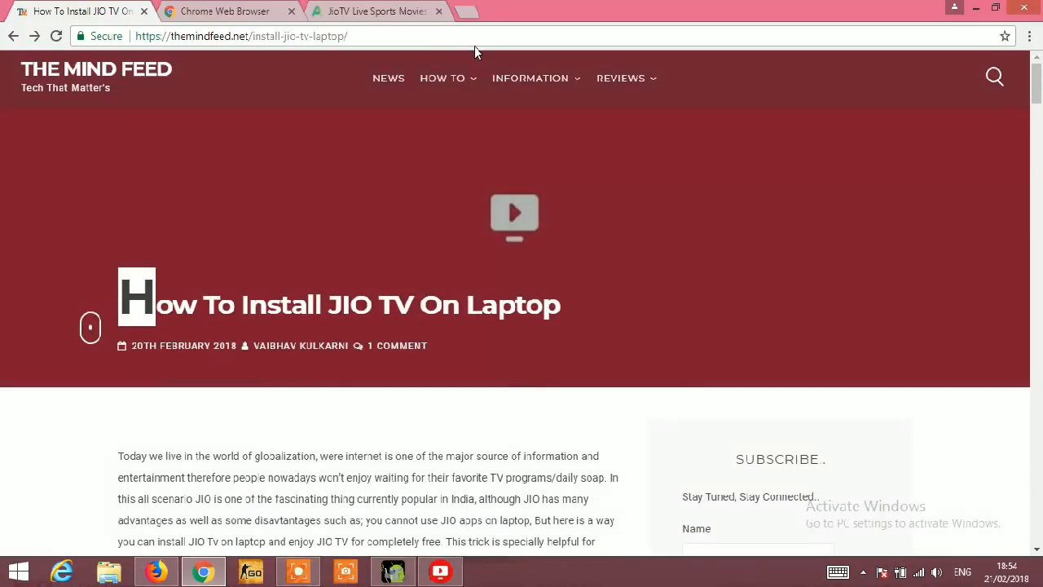
# - Show Chrome's installed Apps page in a new blank tab
pyautogui.click(224, 11)
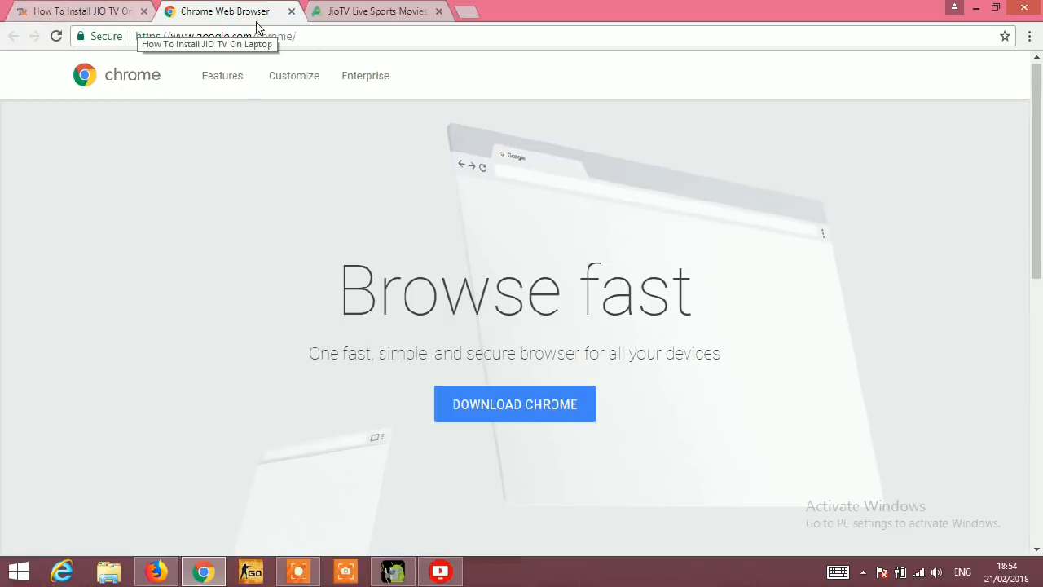
pyautogui.click(585, 11)
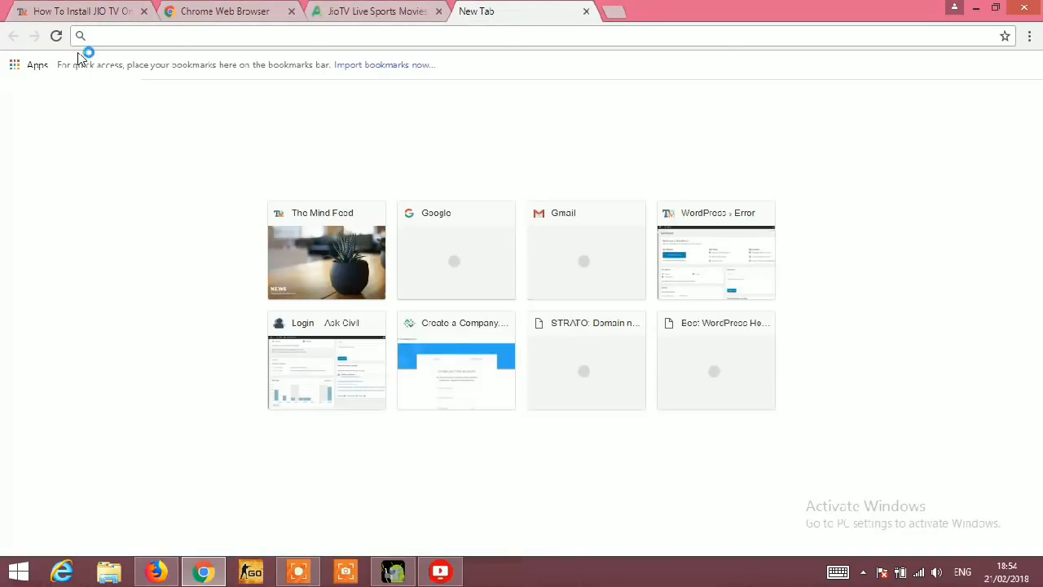
pyautogui.click(37, 64)
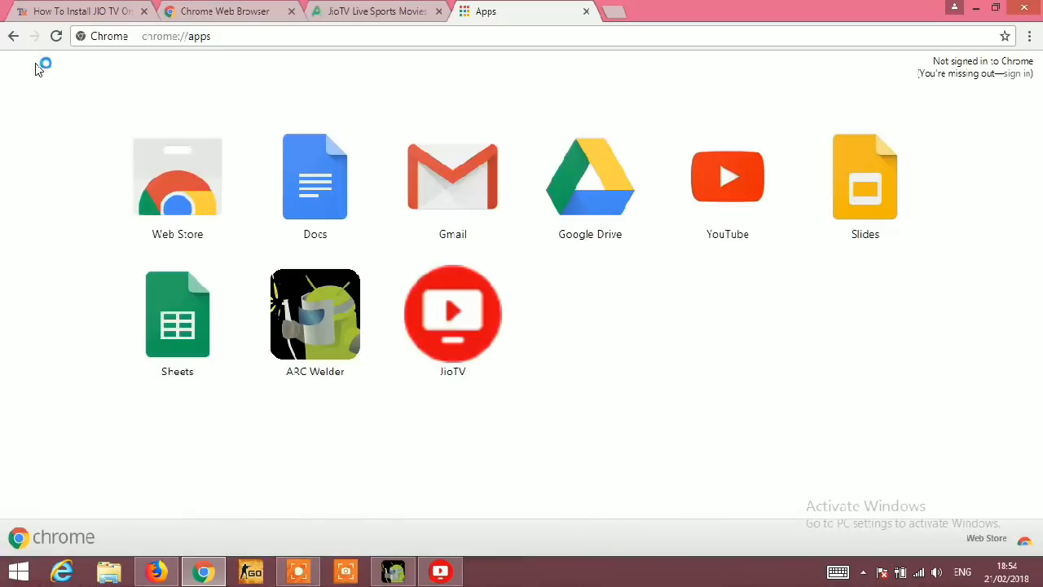
pyautogui.moveTo(407, 305)
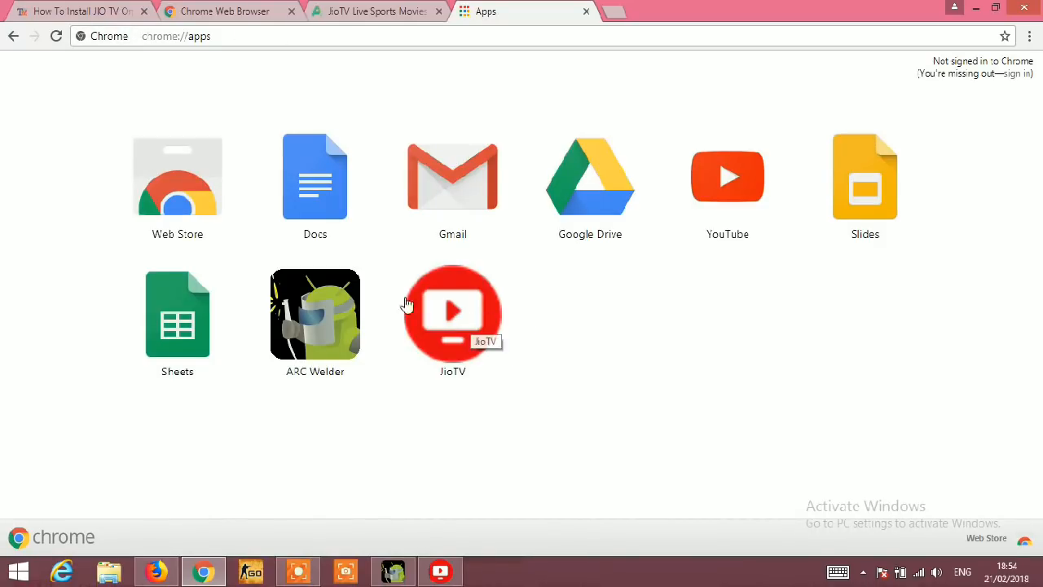
# - Create Desktop and Pin to Taskbar shortcuts for the JioTV app
pyautogui.rightClick(453, 314)
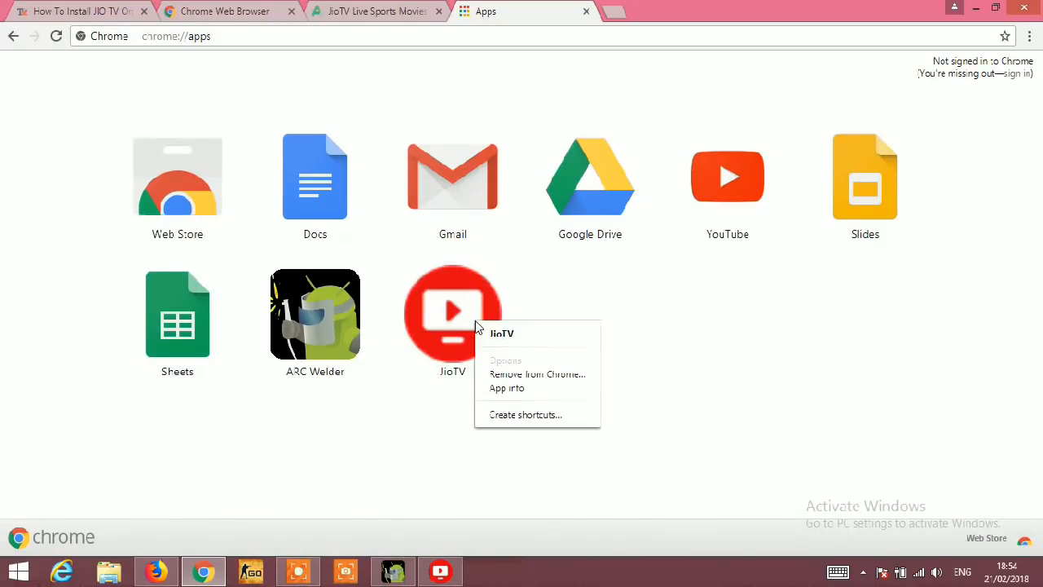
pyautogui.moveTo(526, 314)
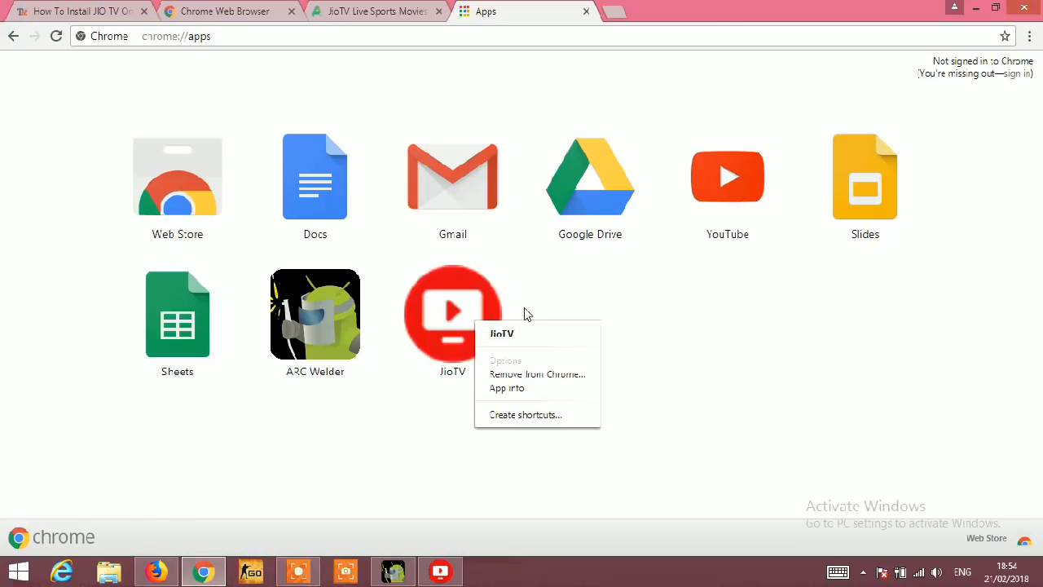
pyautogui.click(525, 414)
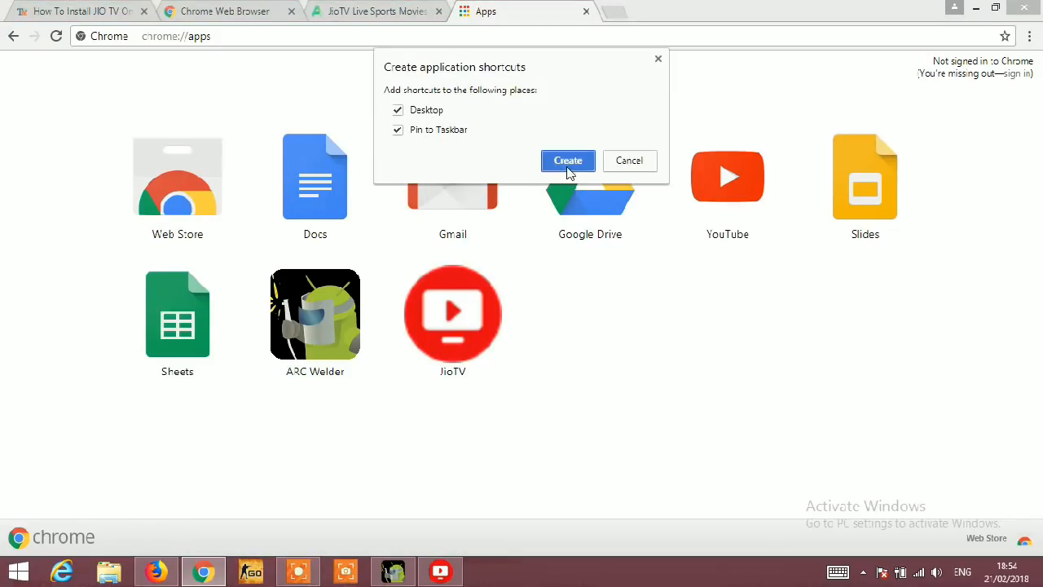
pyautogui.click(568, 160)
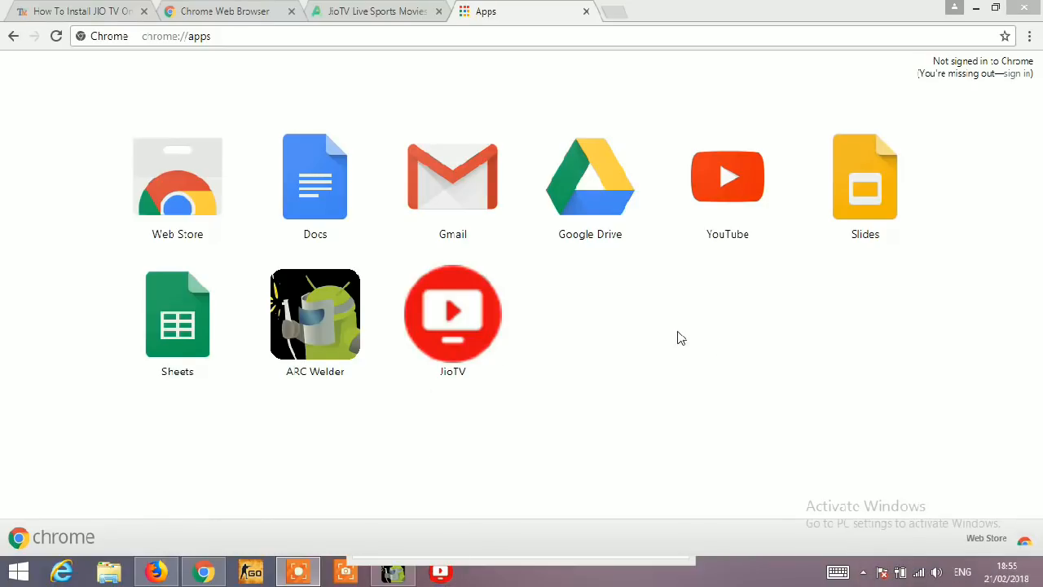
pyautogui.moveTo(682, 342)
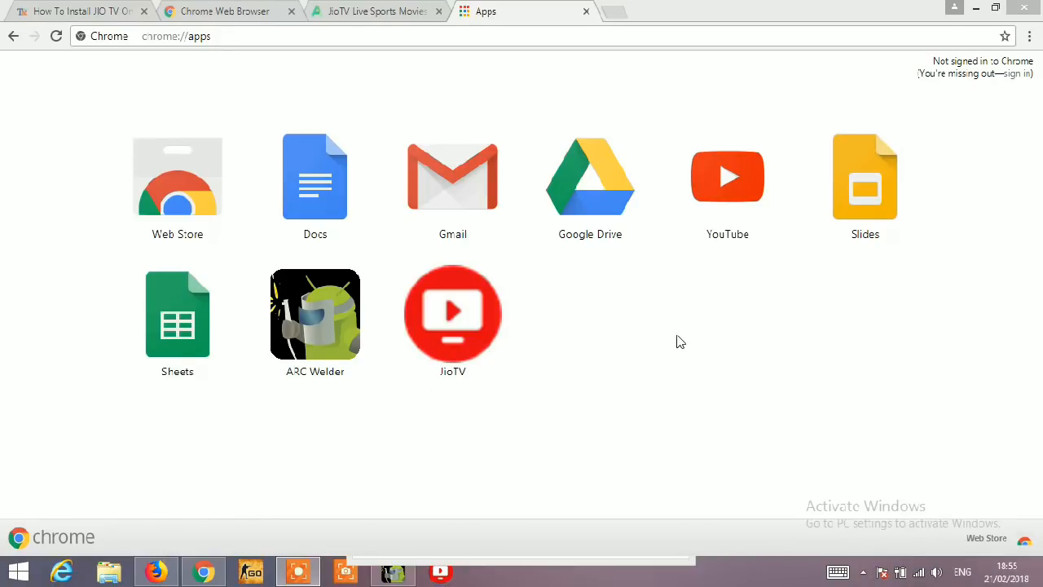
pyautogui.moveTo(441, 458)
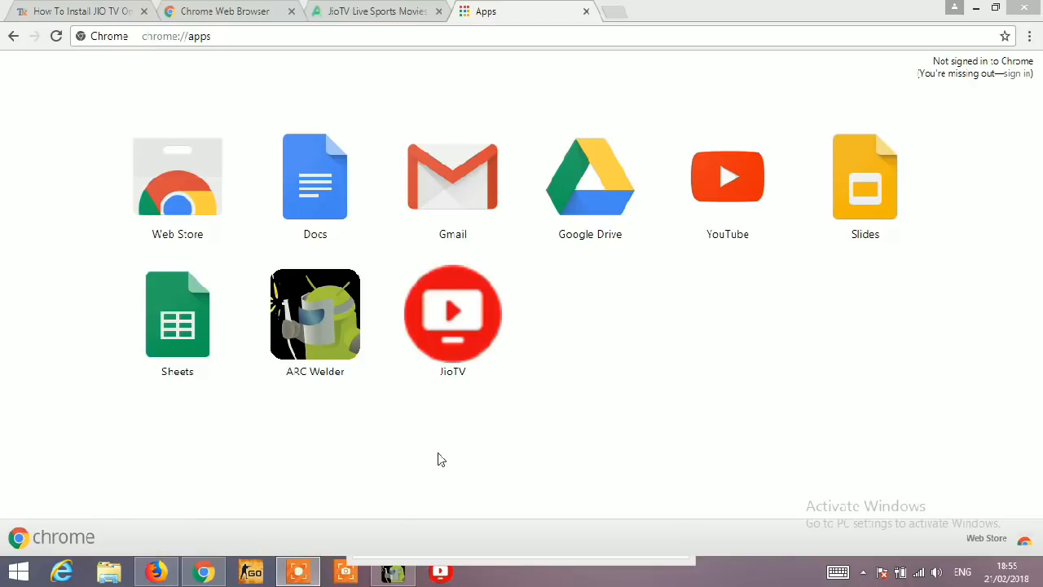